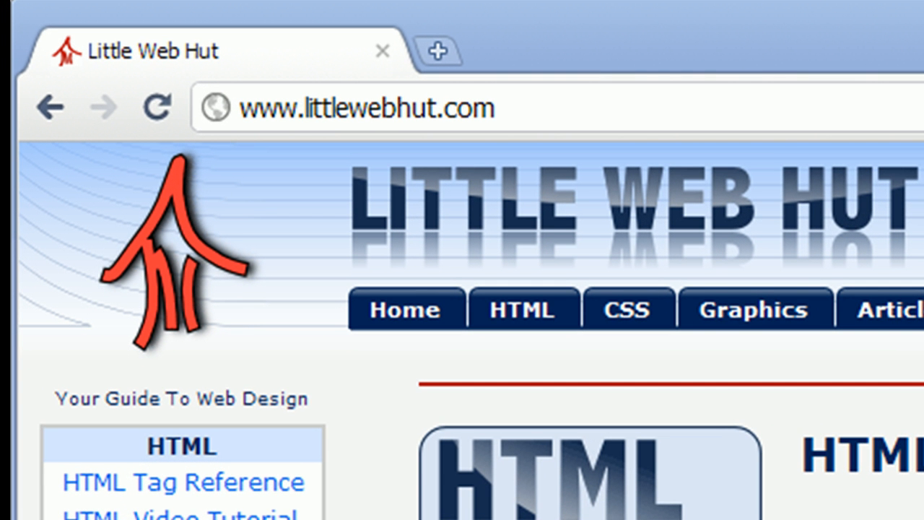
mouse_move(433, 216)
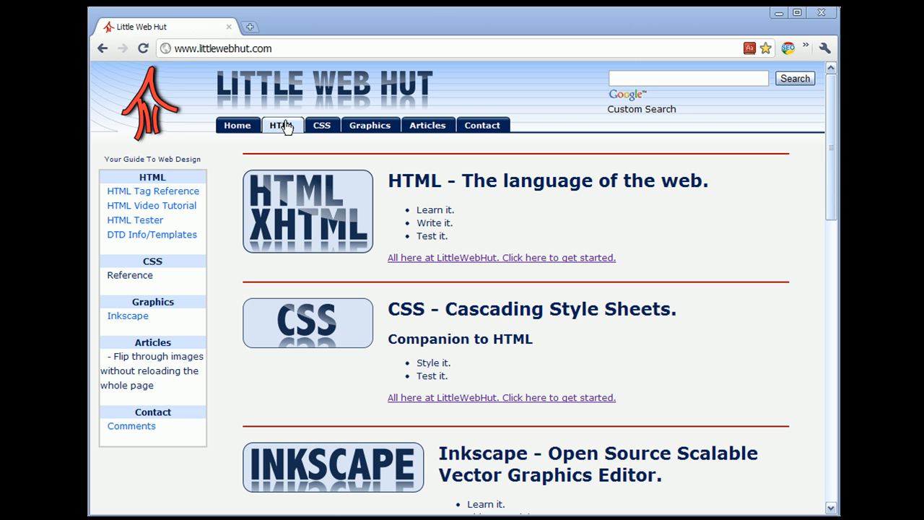
Go to the site's HTML section and scroll down to the Quick Tag Reference list.
left_click(282, 124)
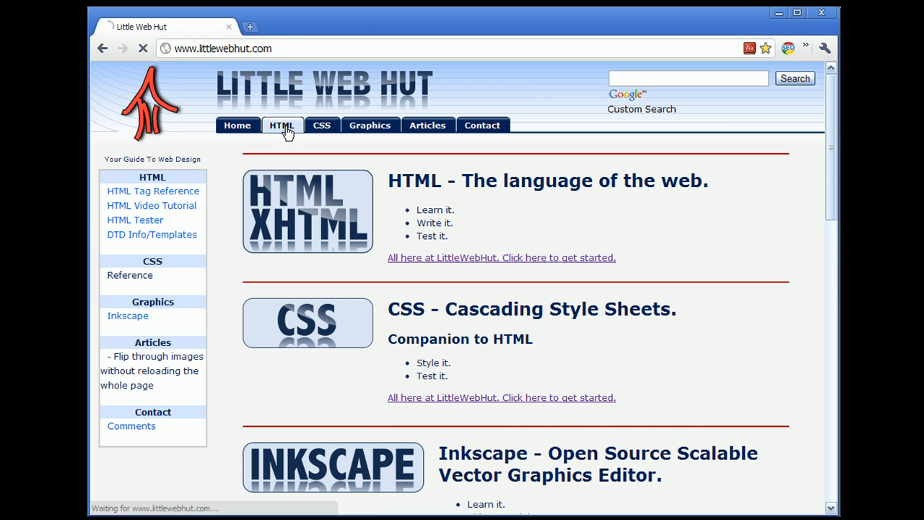
left_click(282, 124)
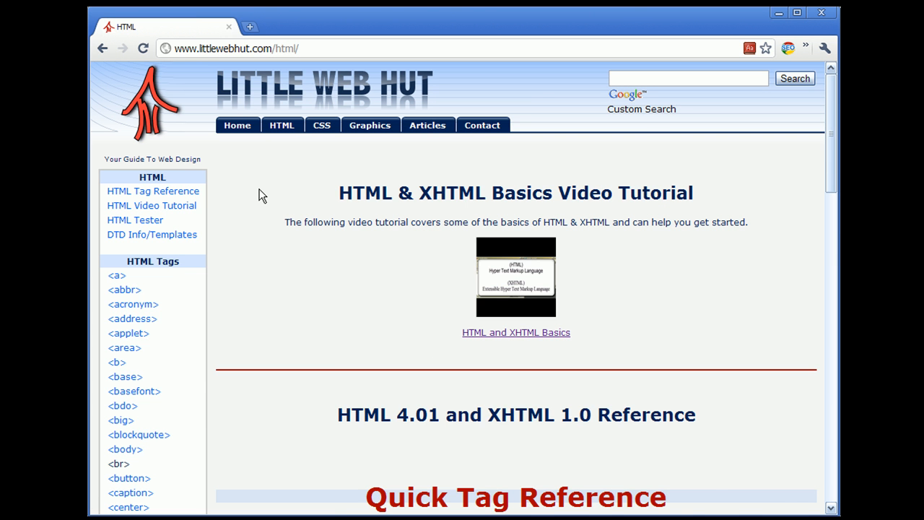
scroll("down", 3)
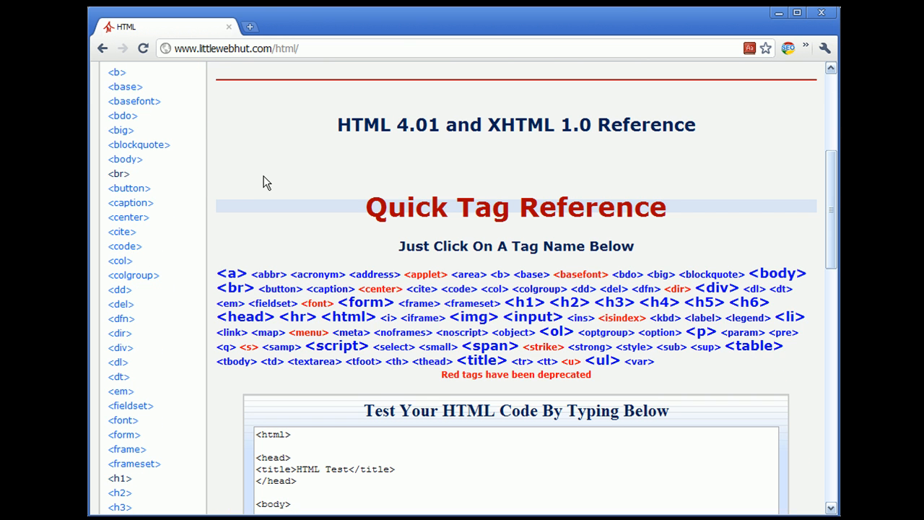
mouse_move(269, 178)
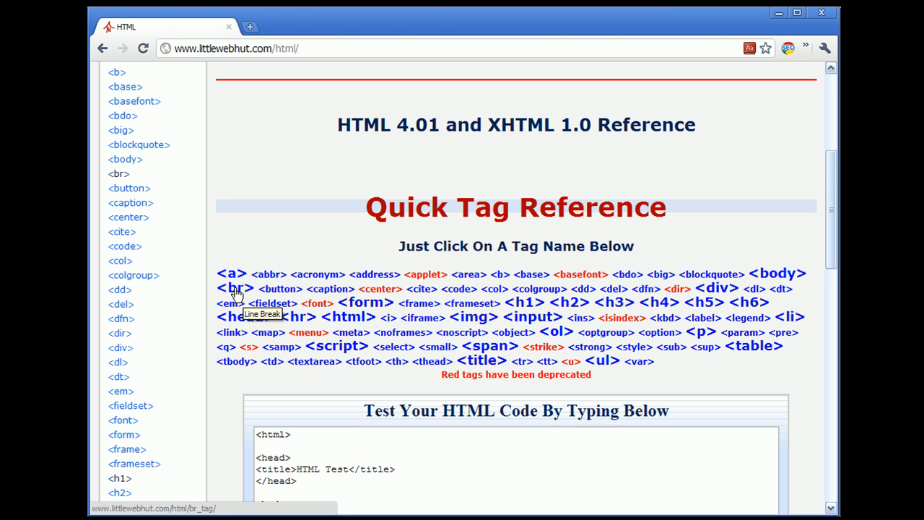
Open the br tag reference page from the <br> link in the Quick Tag Reference.
left_click(237, 289)
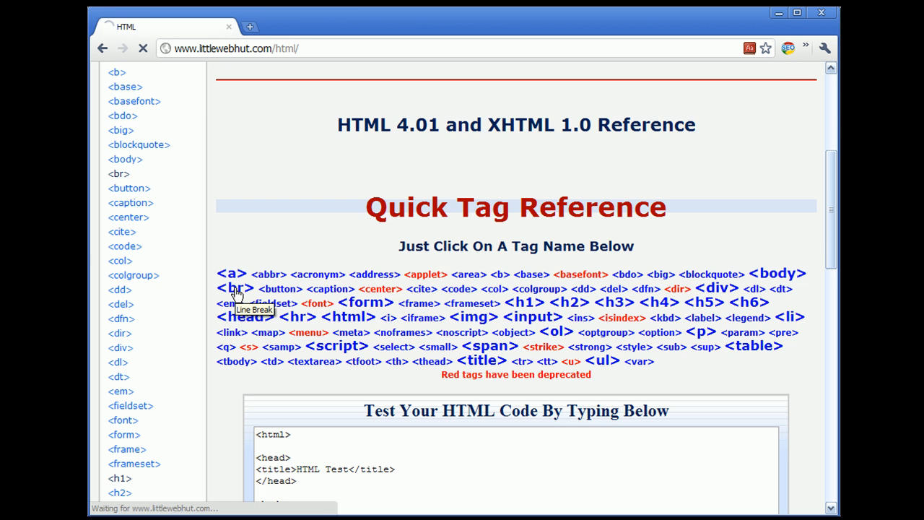
left_click(231, 288)
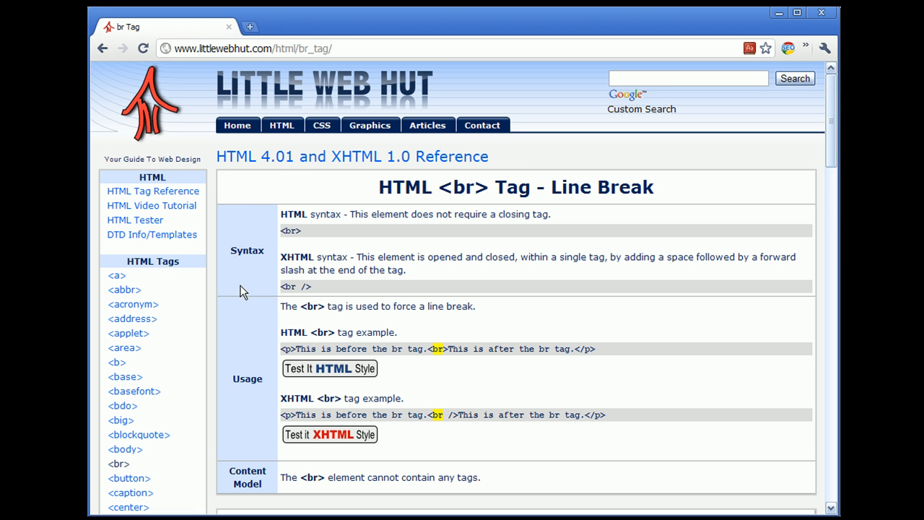
mouse_move(229, 273)
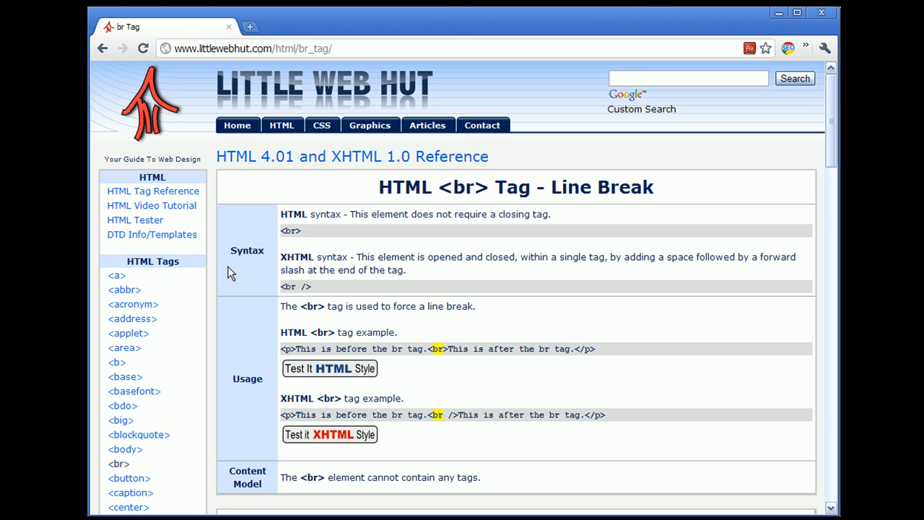
mouse_move(263, 273)
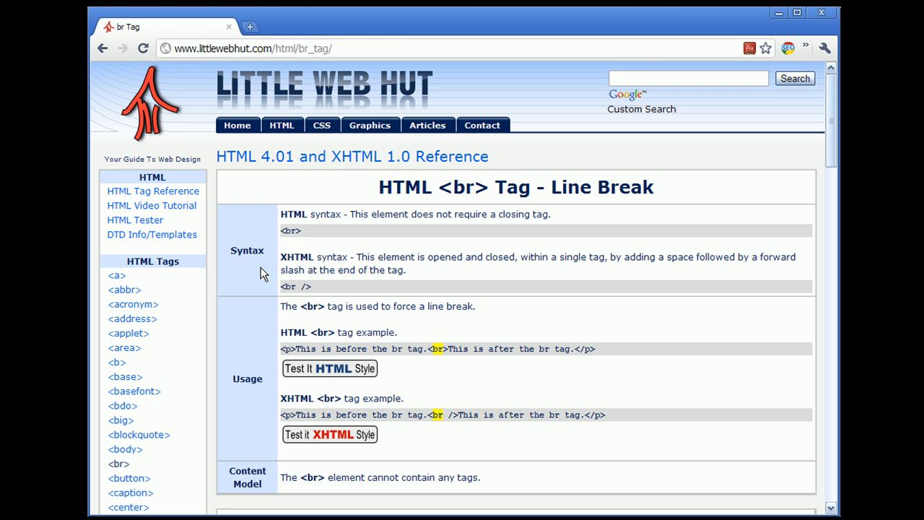
mouse_move(254, 268)
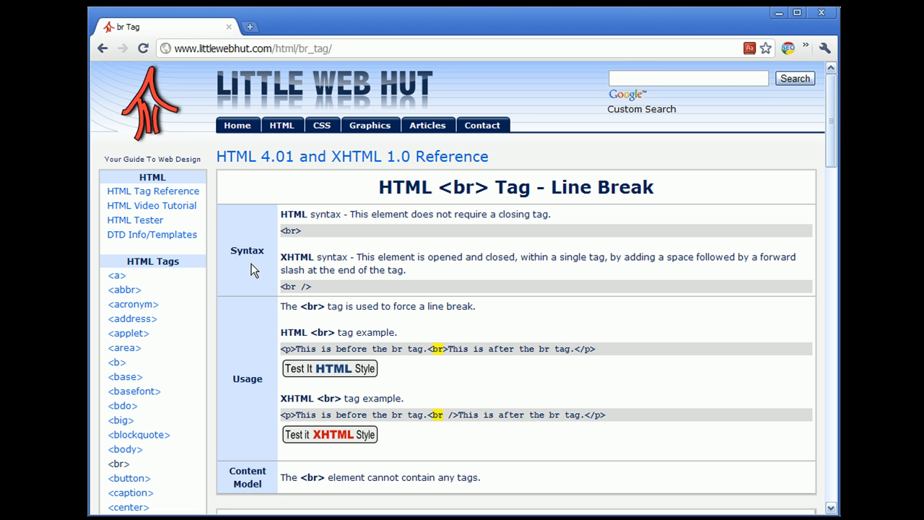
mouse_move(320, 248)
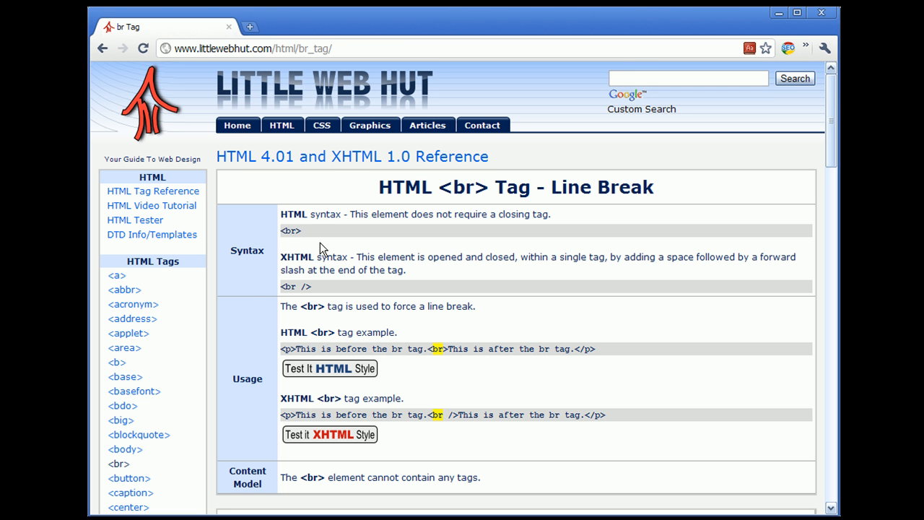
mouse_move(309, 216)
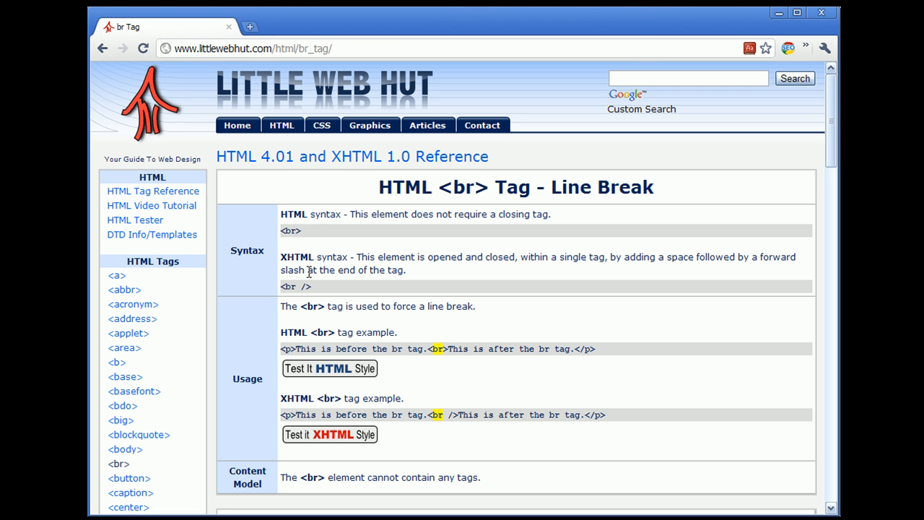
mouse_move(312, 272)
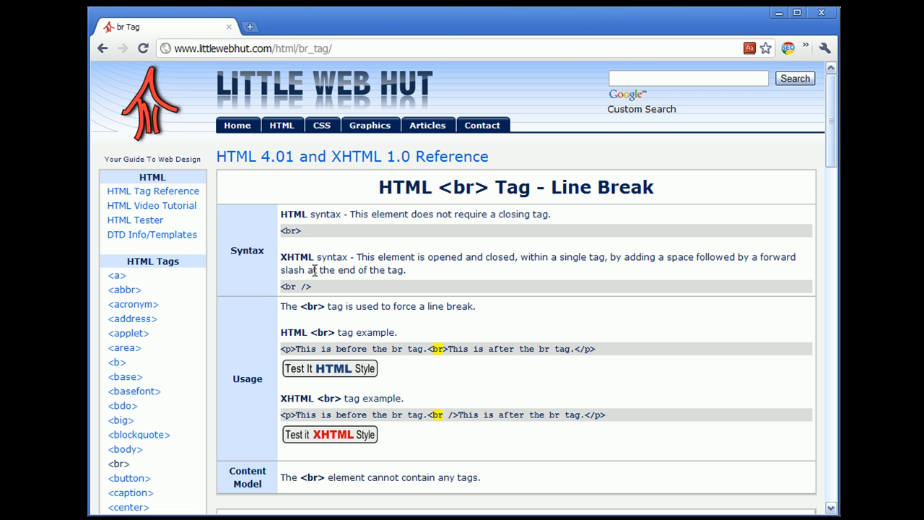
mouse_move(332, 244)
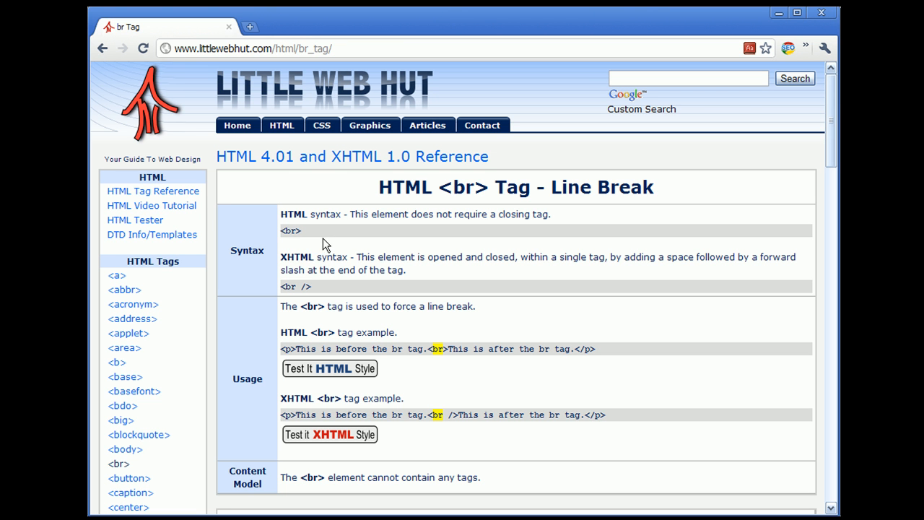
mouse_move(339, 257)
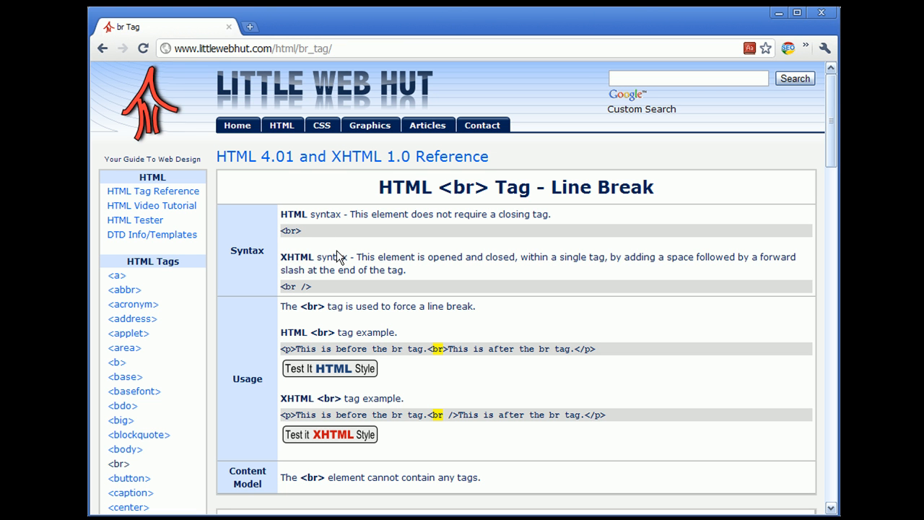
mouse_move(324, 273)
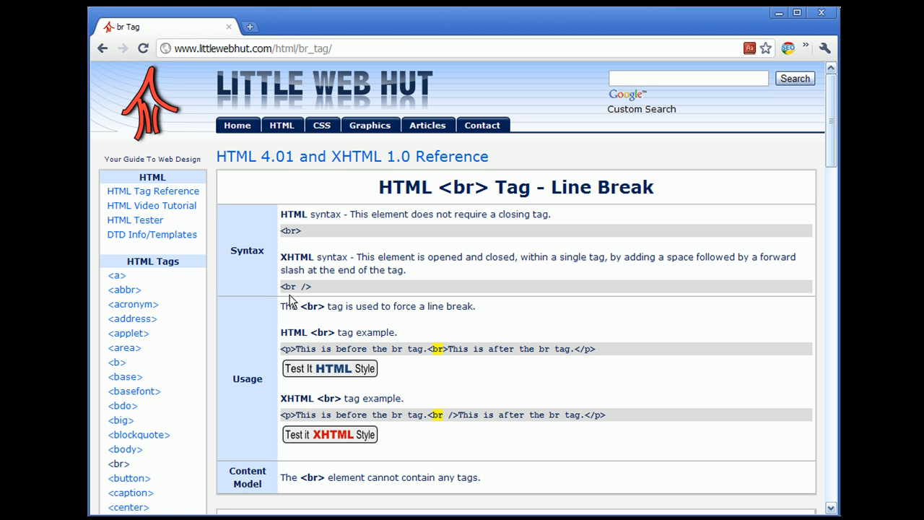
mouse_move(283, 296)
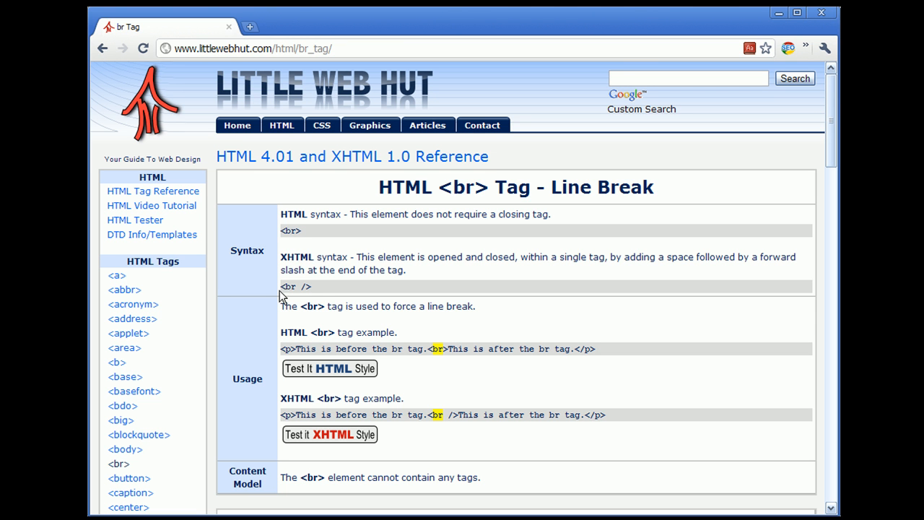
mouse_move(322, 300)
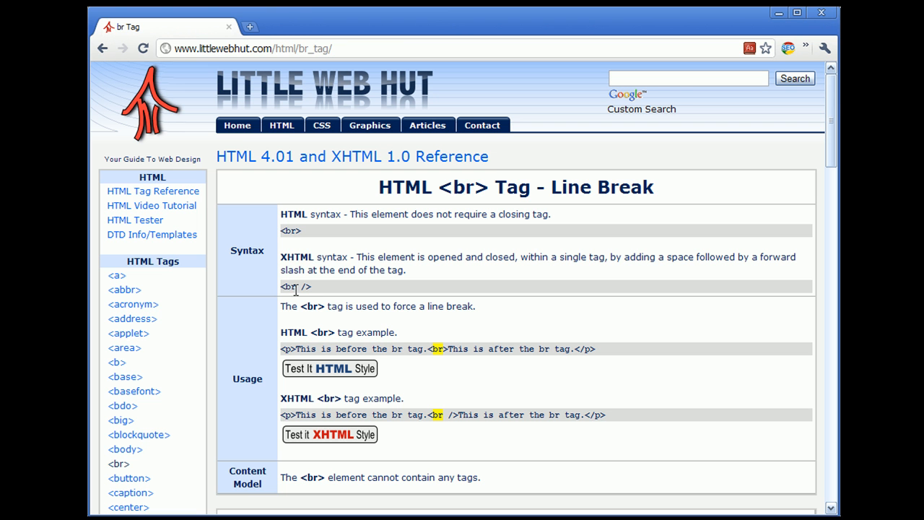
mouse_move(320, 299)
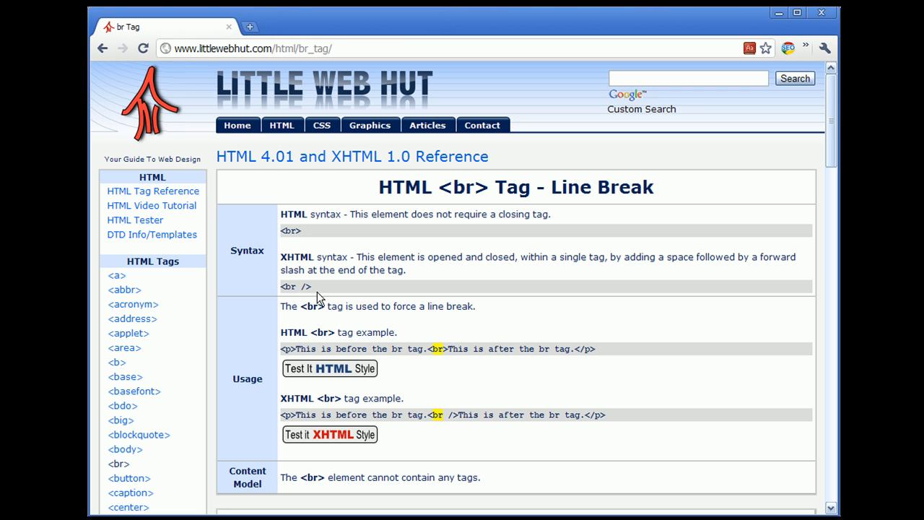
mouse_move(323, 285)
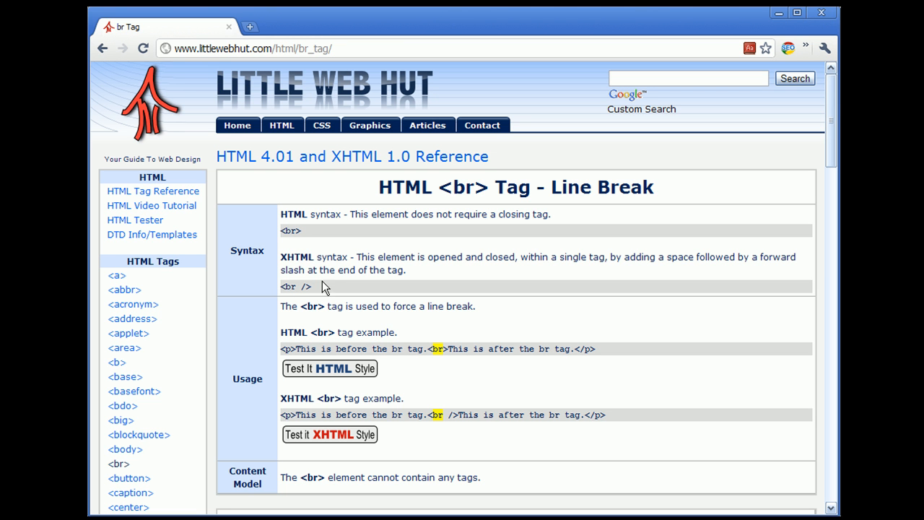
mouse_move(335, 260)
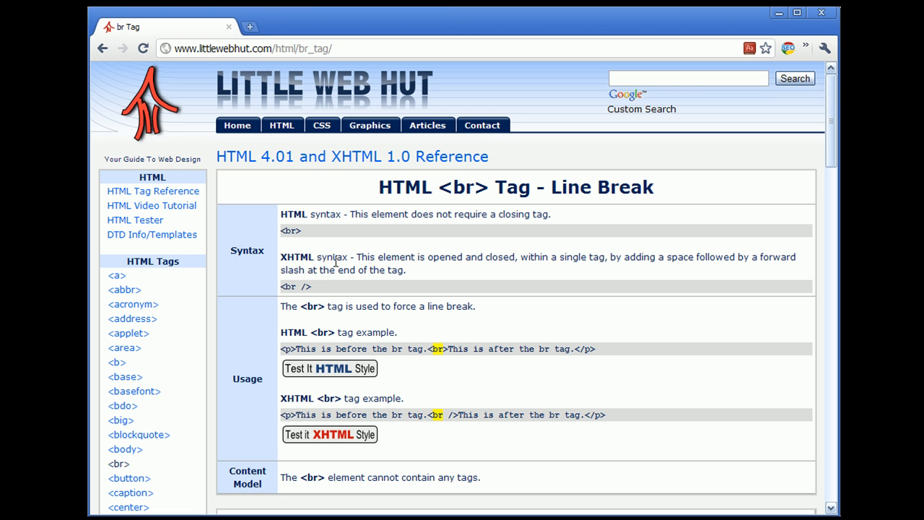
mouse_move(343, 257)
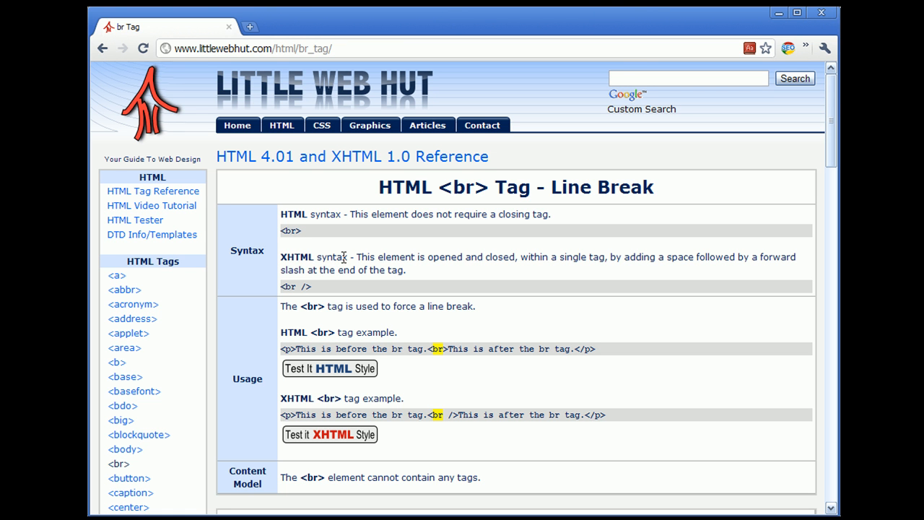
mouse_move(300, 304)
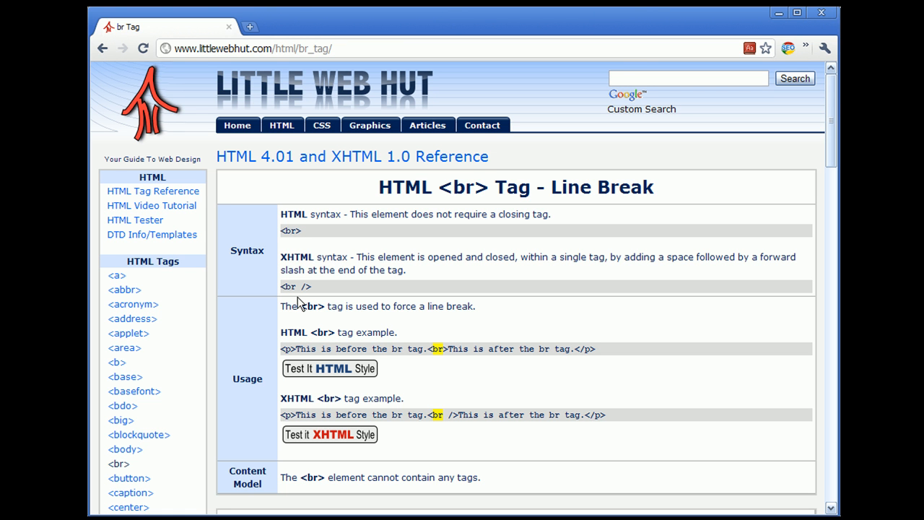
mouse_move(306, 303)
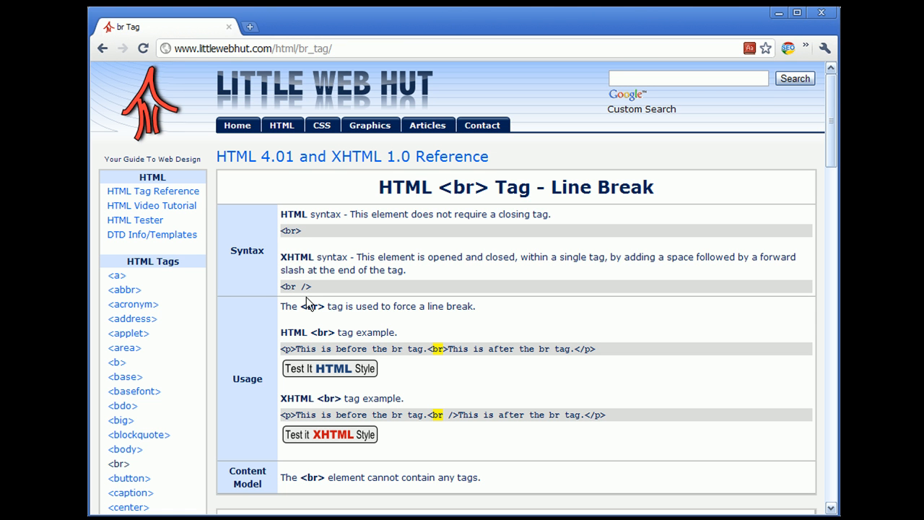
mouse_move(328, 302)
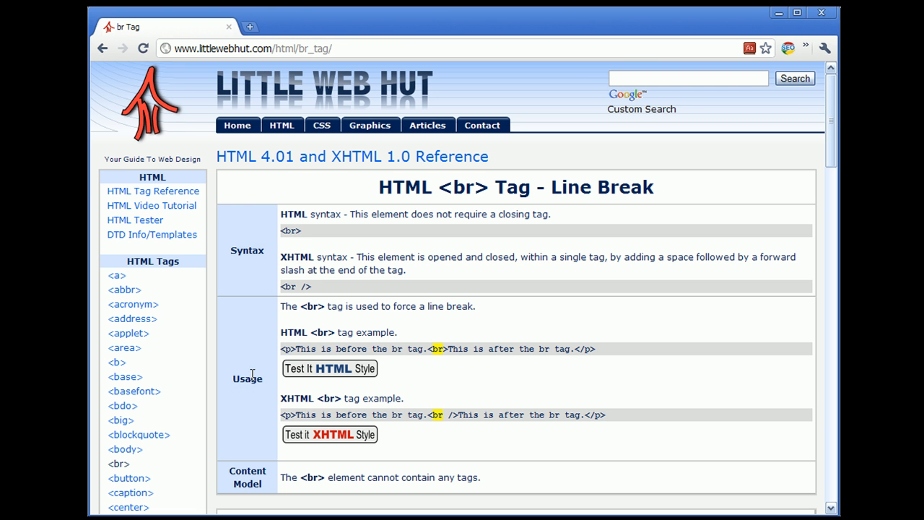
mouse_move(410, 326)
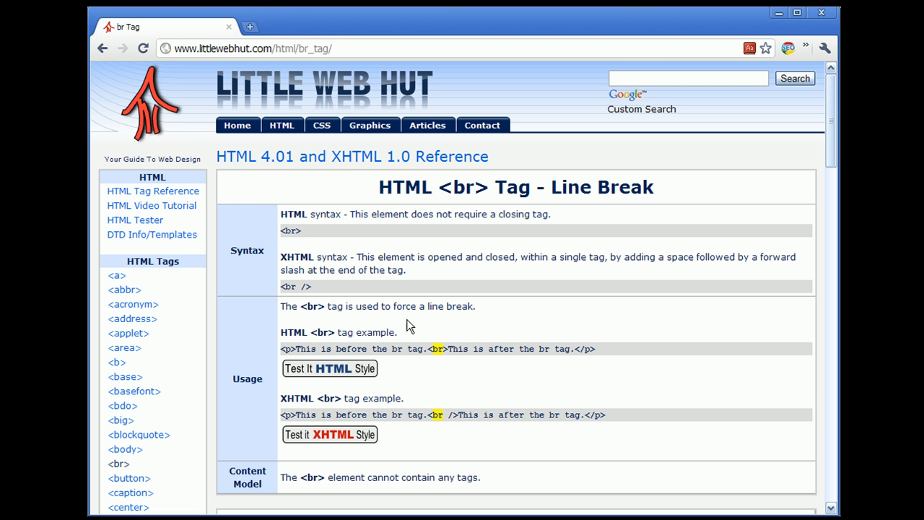
mouse_move(485, 320)
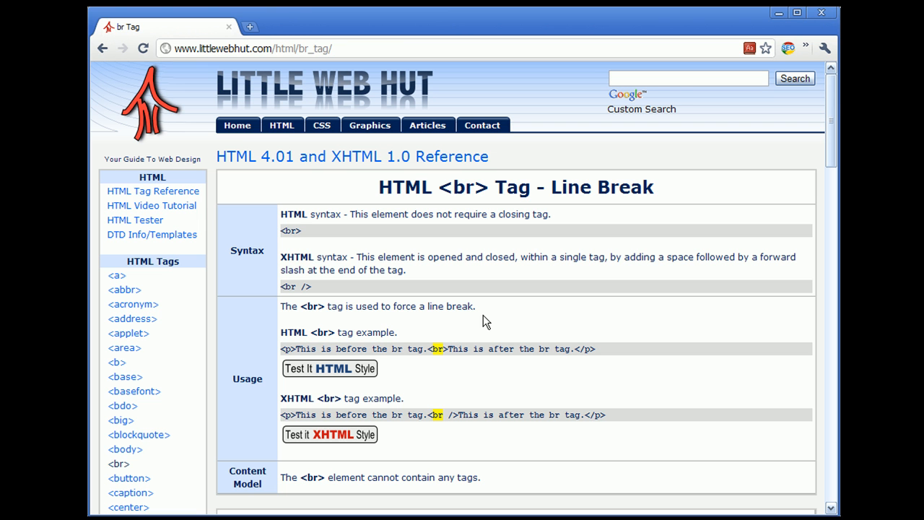
mouse_move(427, 322)
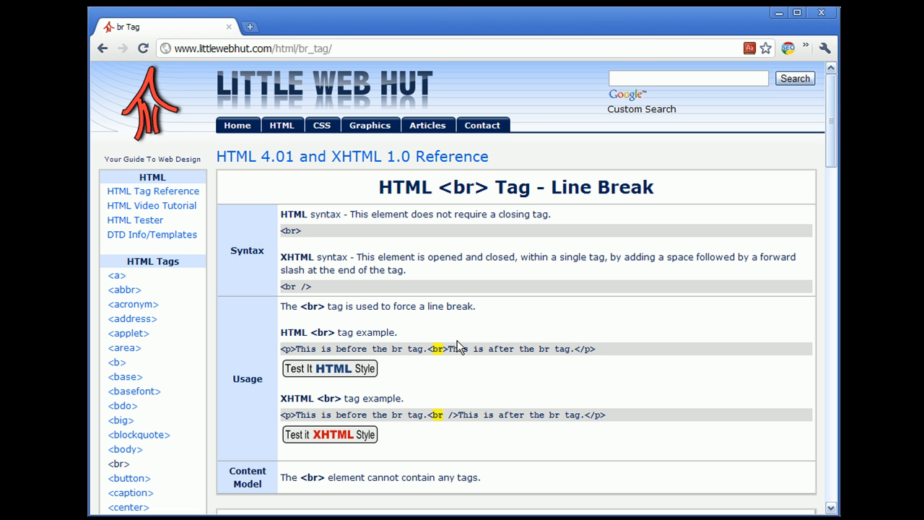
mouse_move(450, 410)
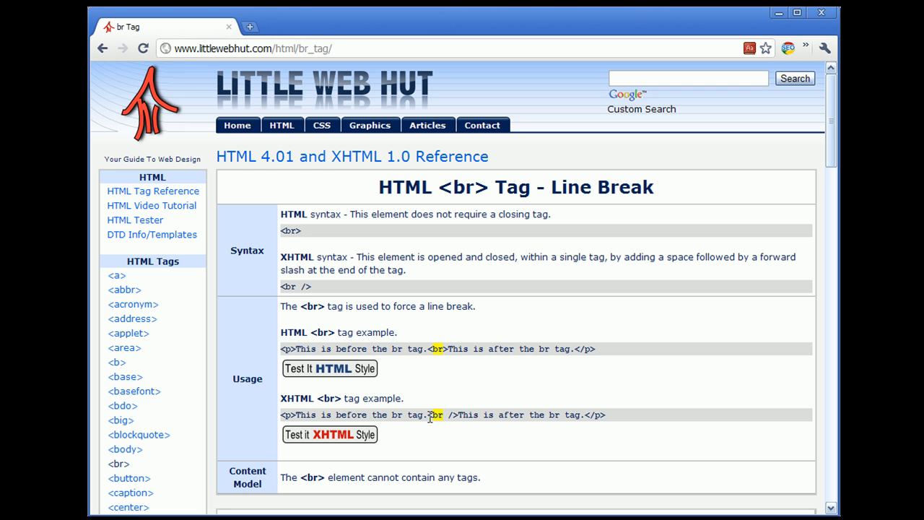
mouse_move(531, 416)
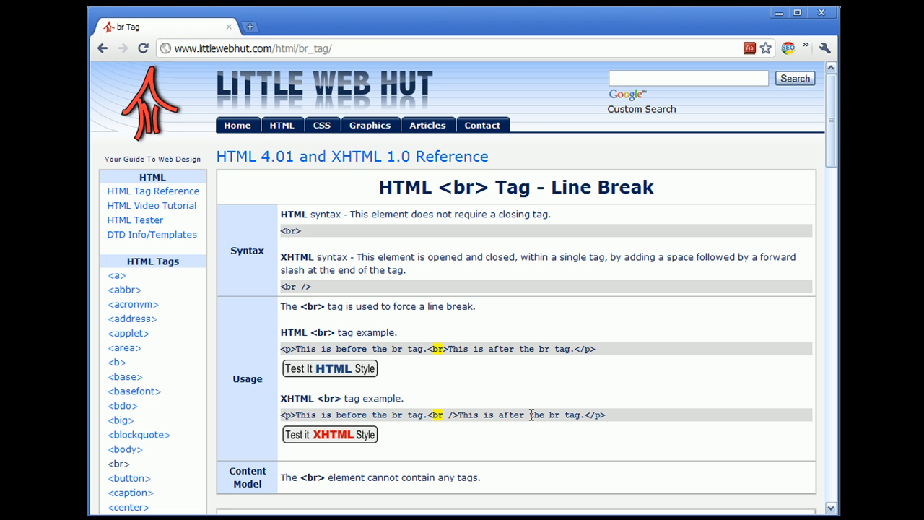
mouse_move(574, 414)
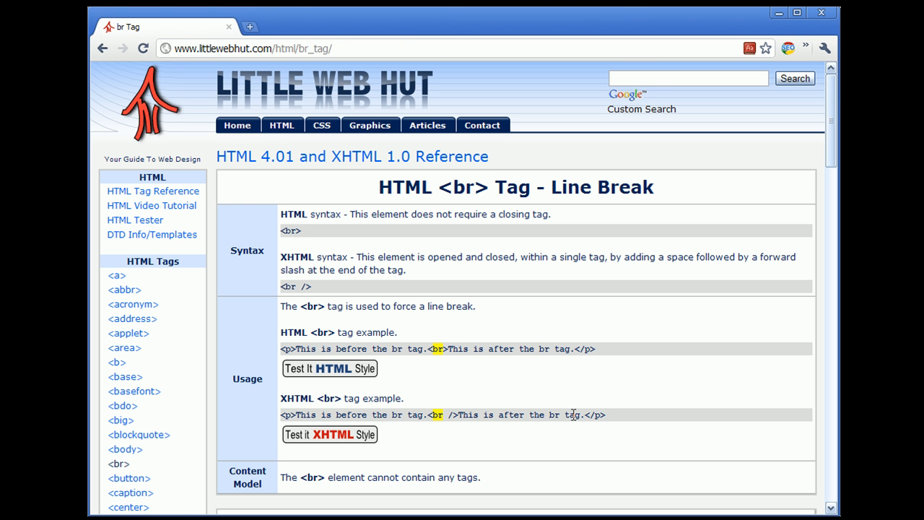
mouse_move(378, 441)
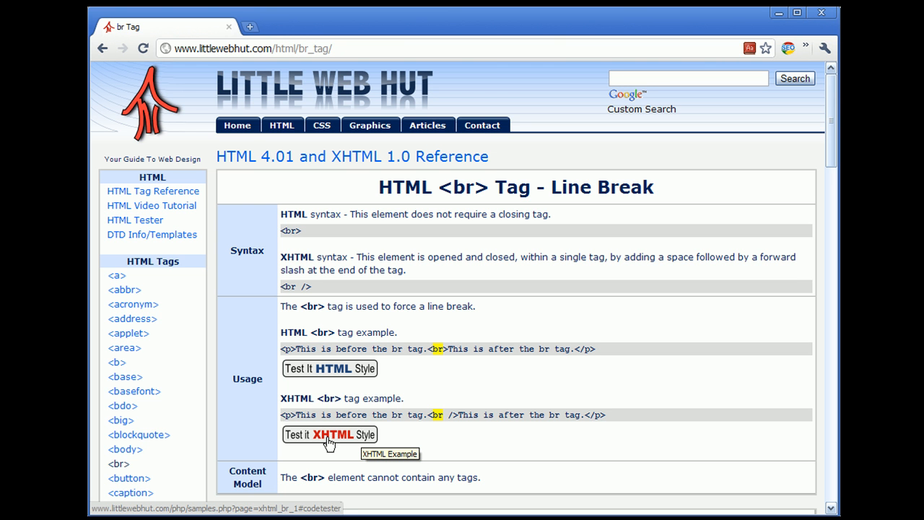
Scroll to the HTML tester and render the br example as two lines in the results area.
scroll("down", 3)
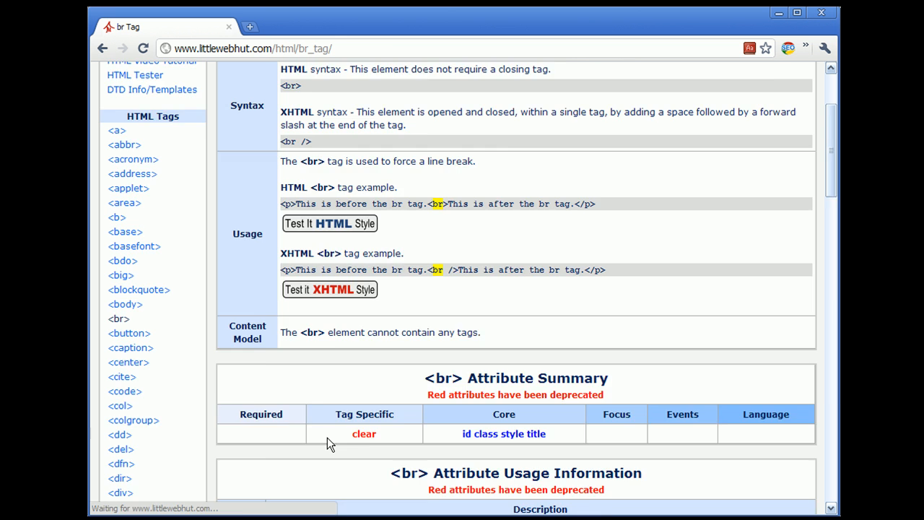
scroll("down", 3)
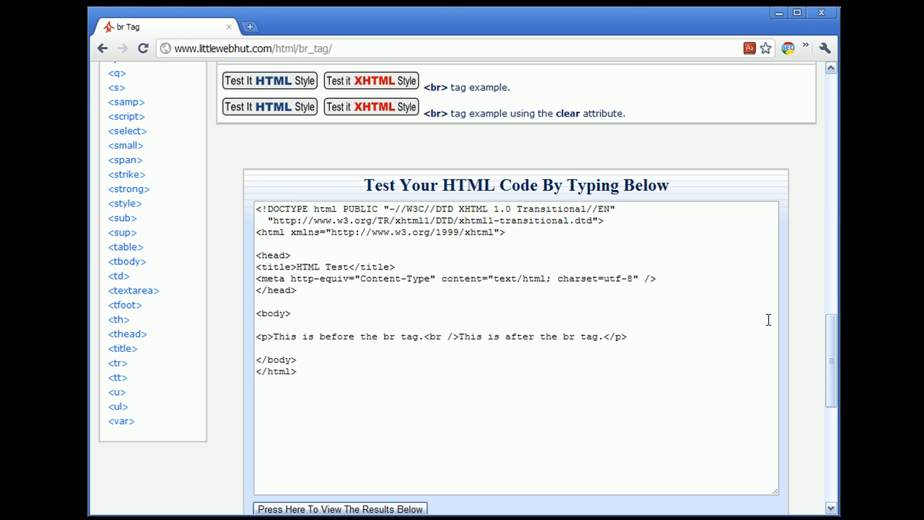
scroll("down", 3)
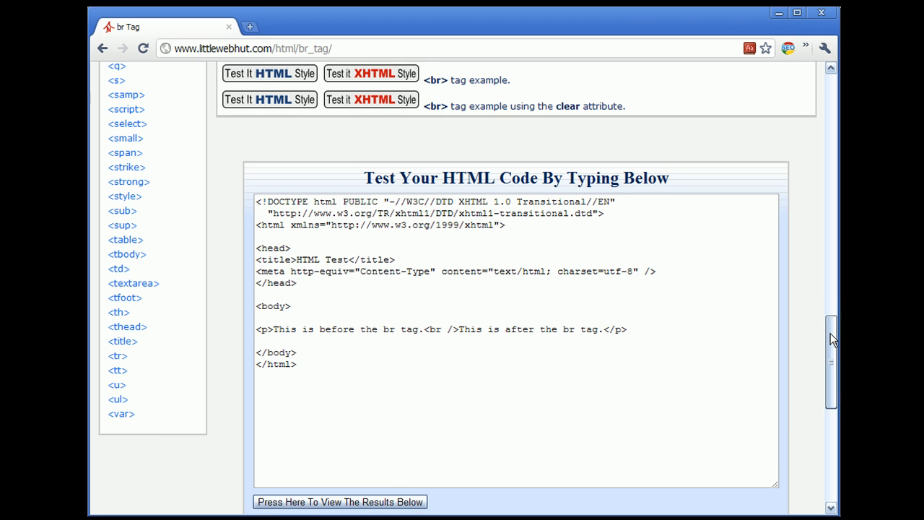
scroll("down", 3)
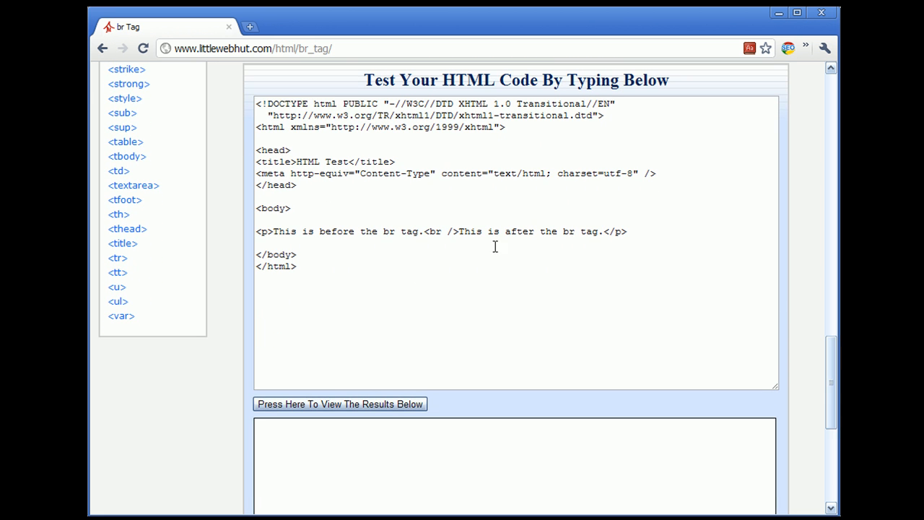
mouse_move(273, 234)
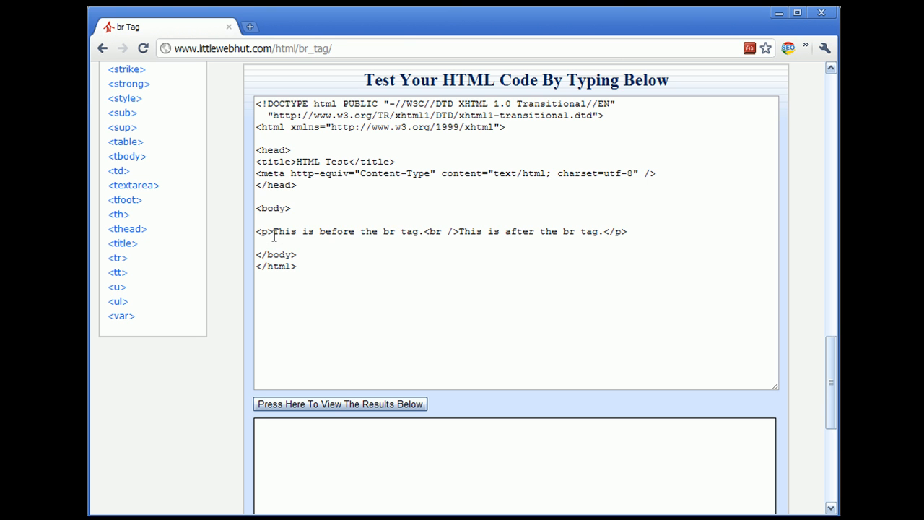
left_click_drag(277, 231, 424, 231)
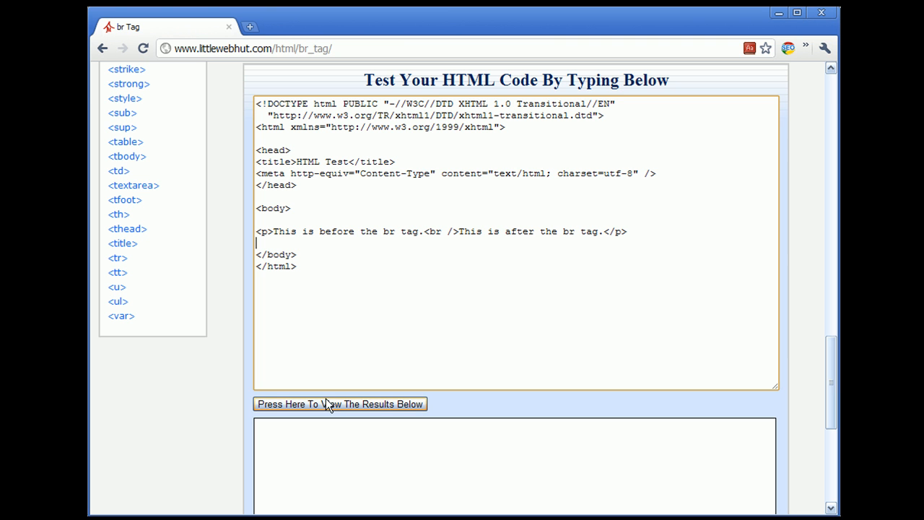
left_click(340, 404)
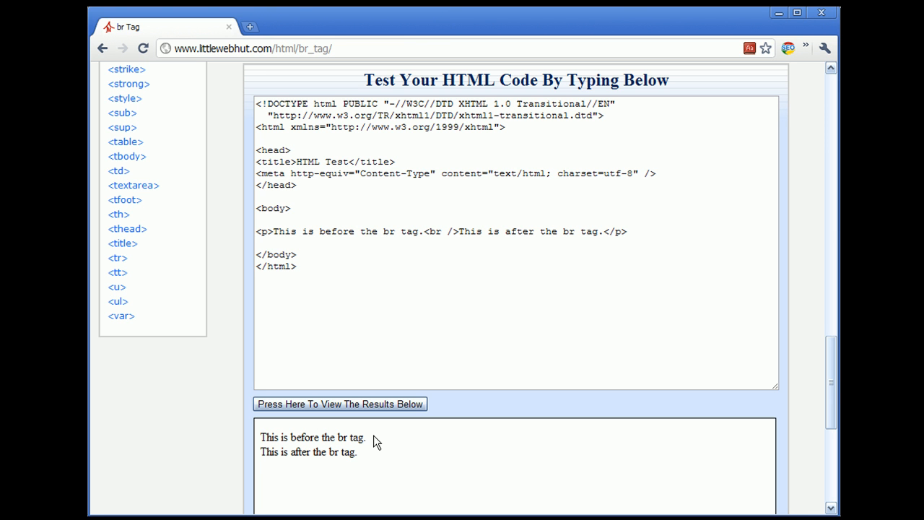
mouse_move(435, 317)
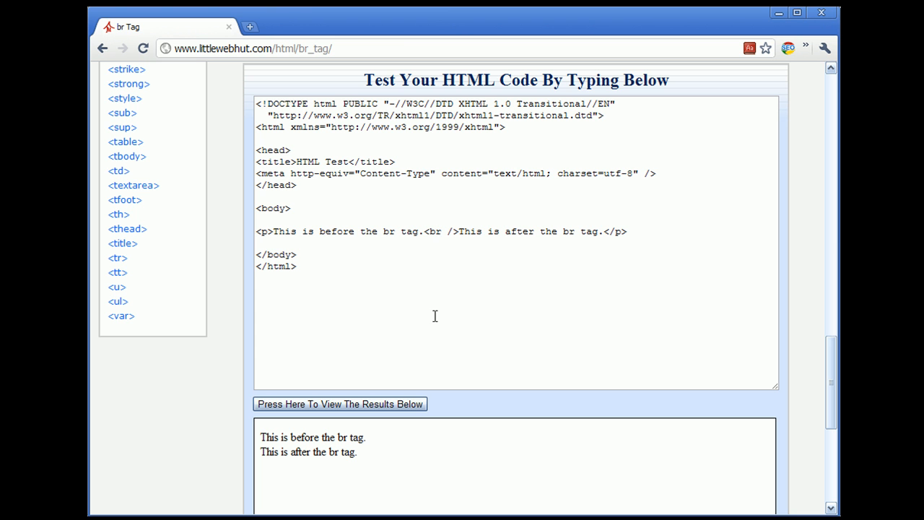
mouse_move(440, 234)
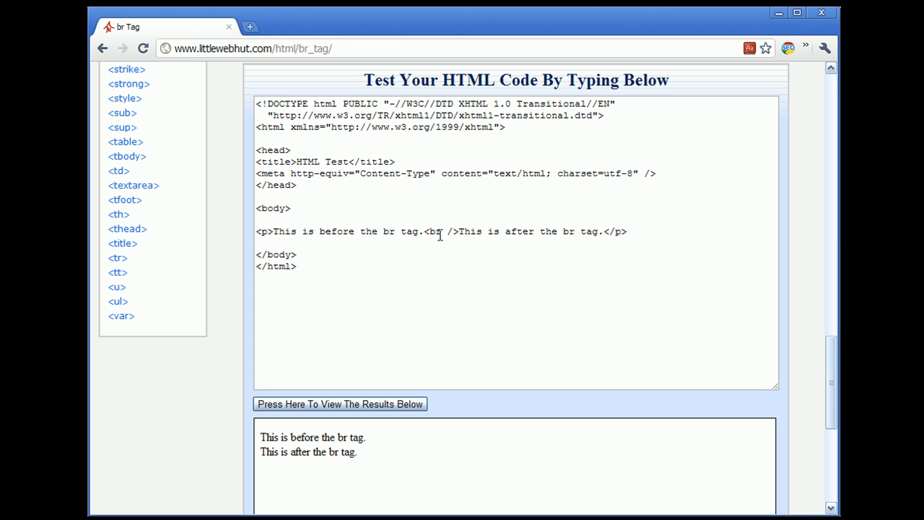
mouse_move(502, 230)
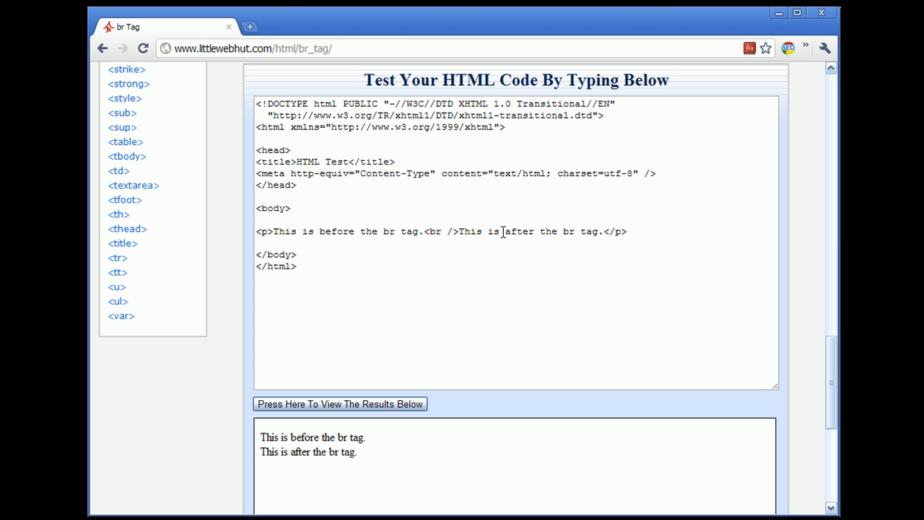
Add a second <br /> after 'This is' and render the result on three lines.
left_click(507, 257)
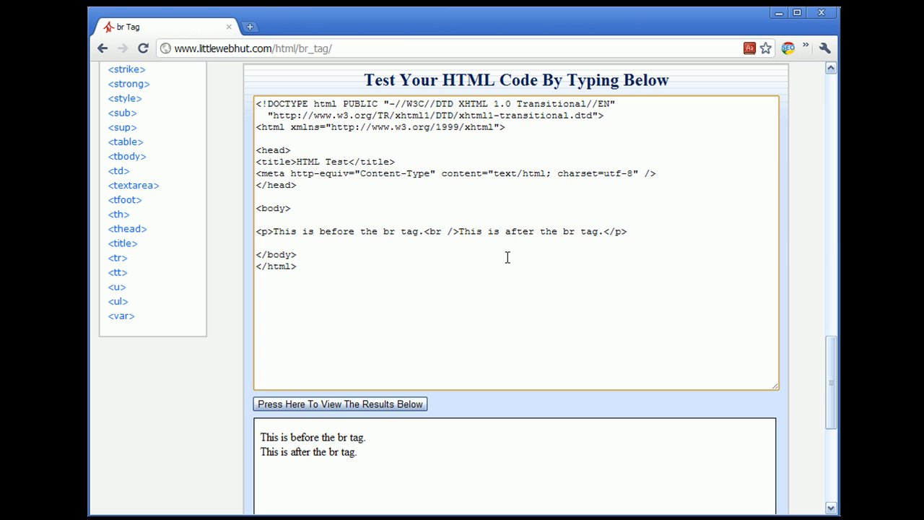
type("<br />")
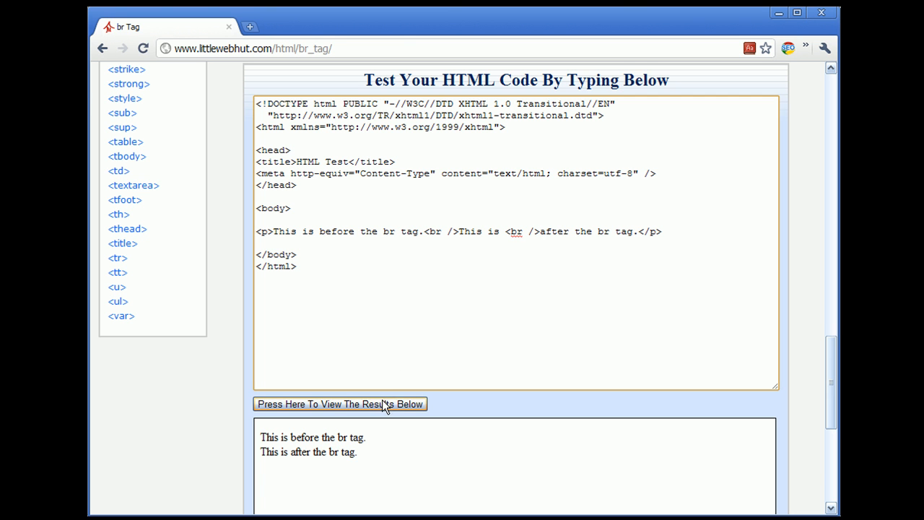
left_click(338, 404)
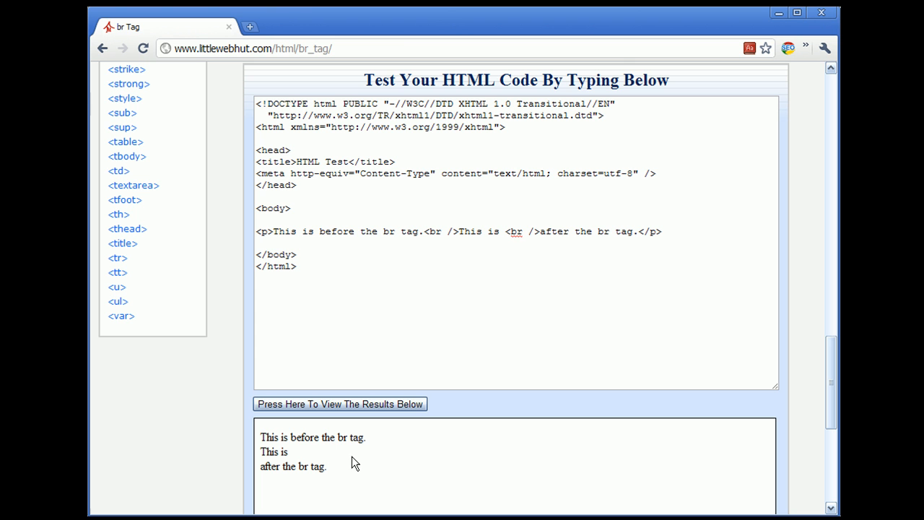
mouse_move(326, 462)
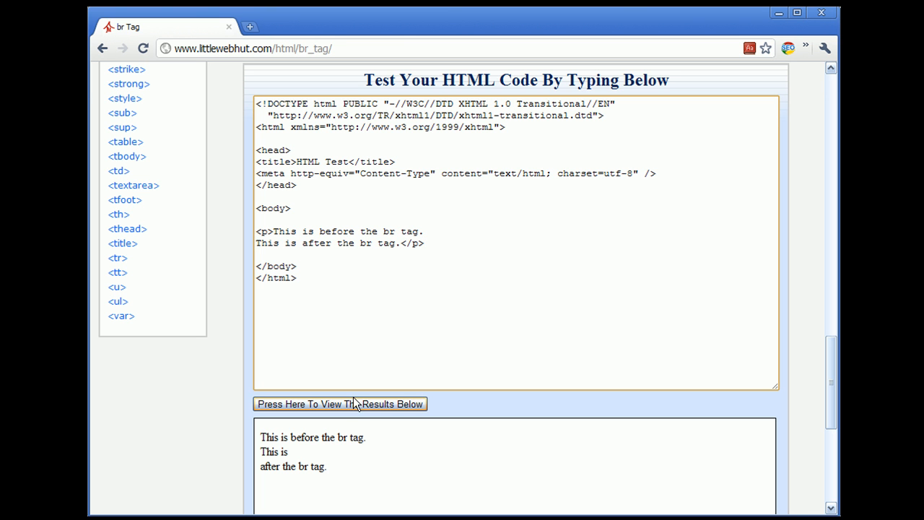
Render the code without br tags as one line, then place the cursor after the first sentence.
left_click(340, 404)
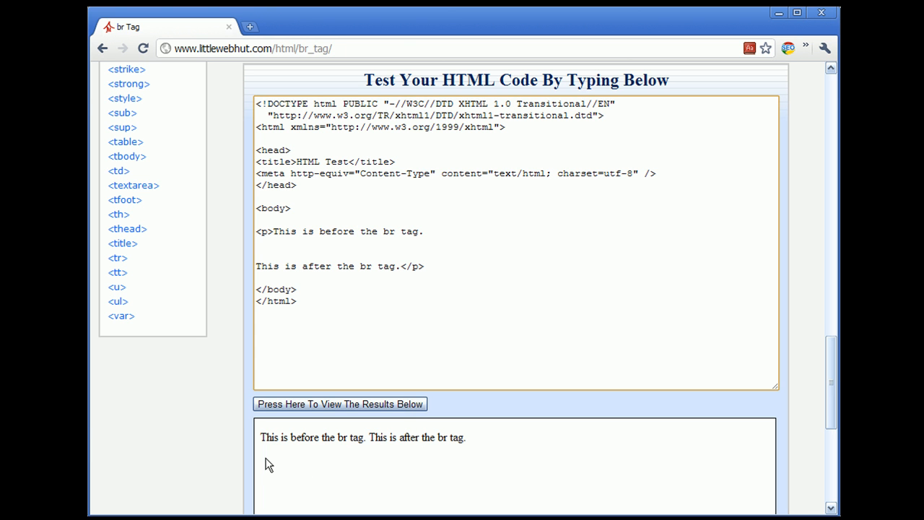
mouse_move(465, 462)
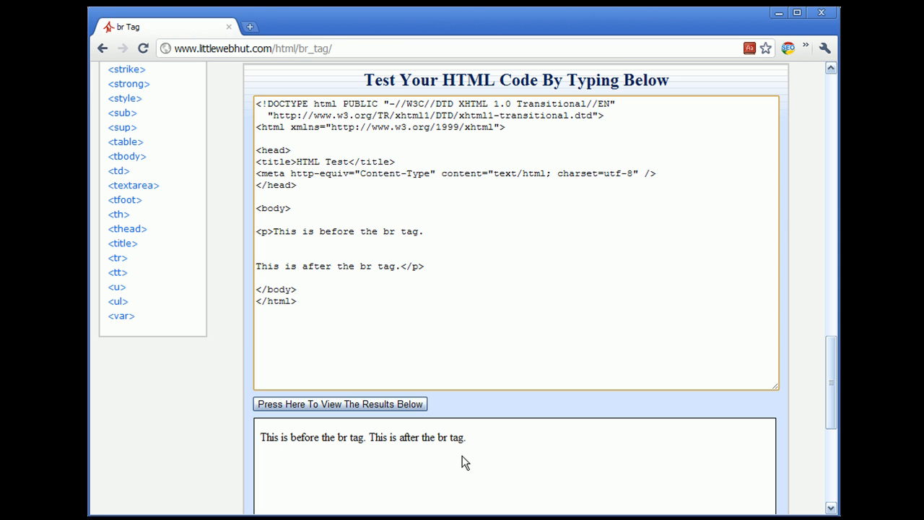
mouse_move(470, 456)
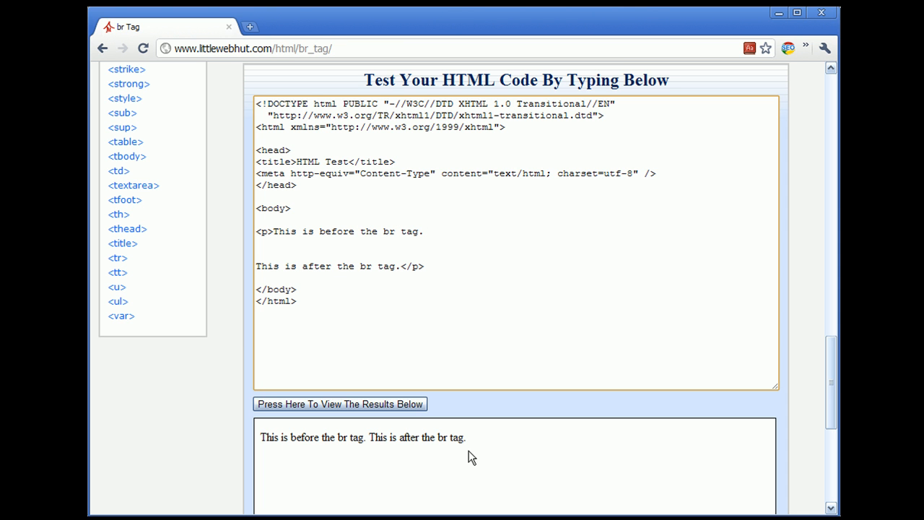
left_click(423, 231)
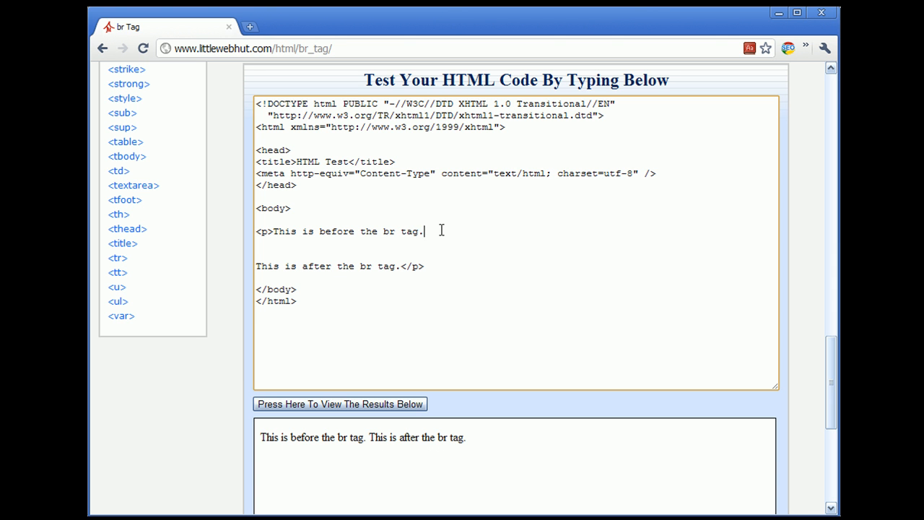
Restore <br /> after the first sentence and render the result on two lines again.
type("<b")
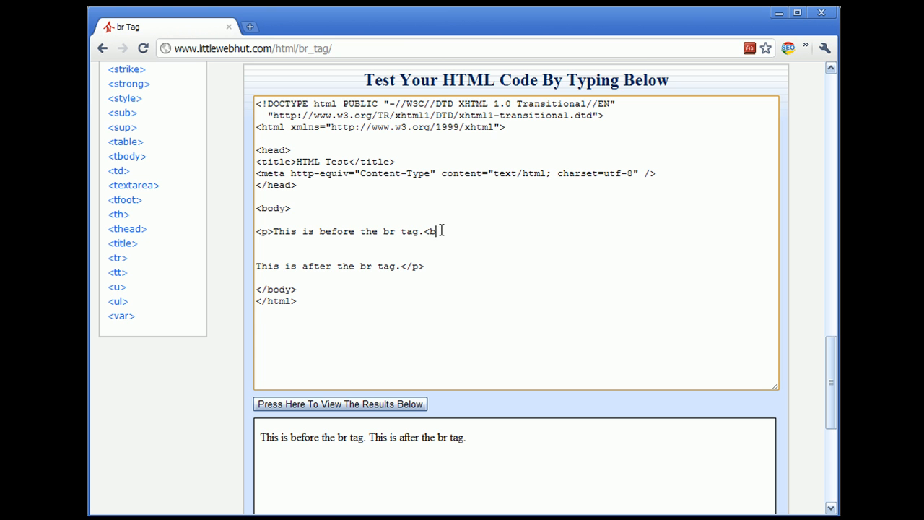
type("r />")
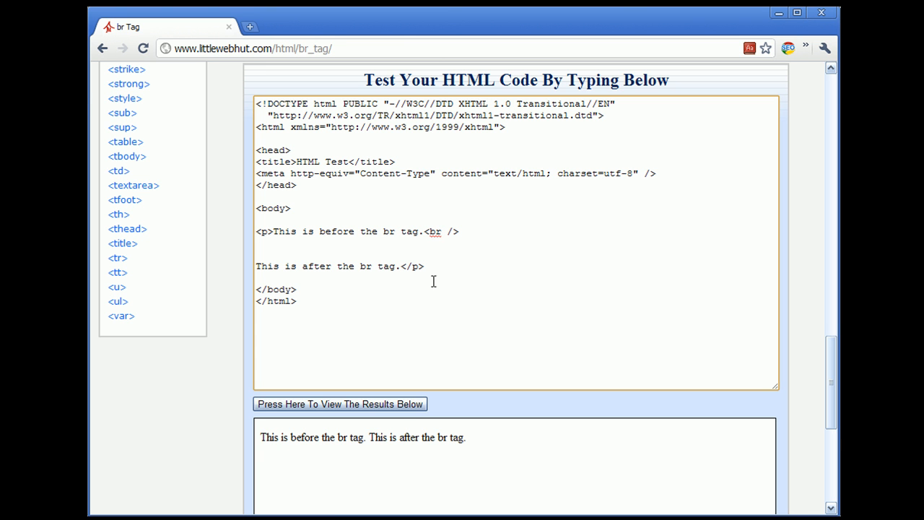
left_click(339, 405)
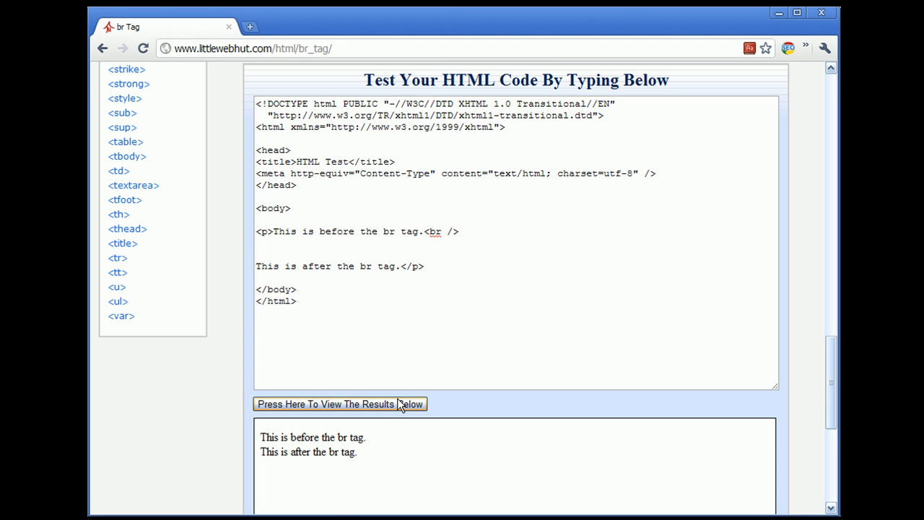
mouse_move(452, 364)
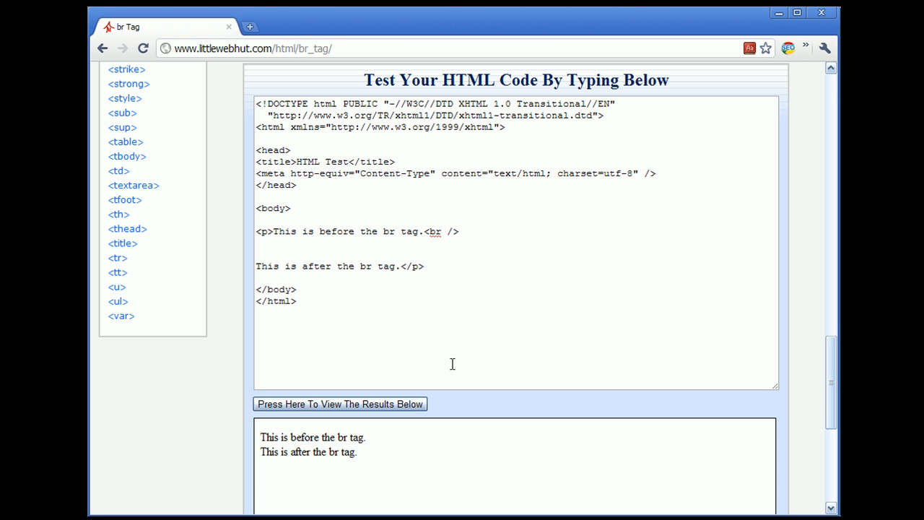
mouse_move(459, 354)
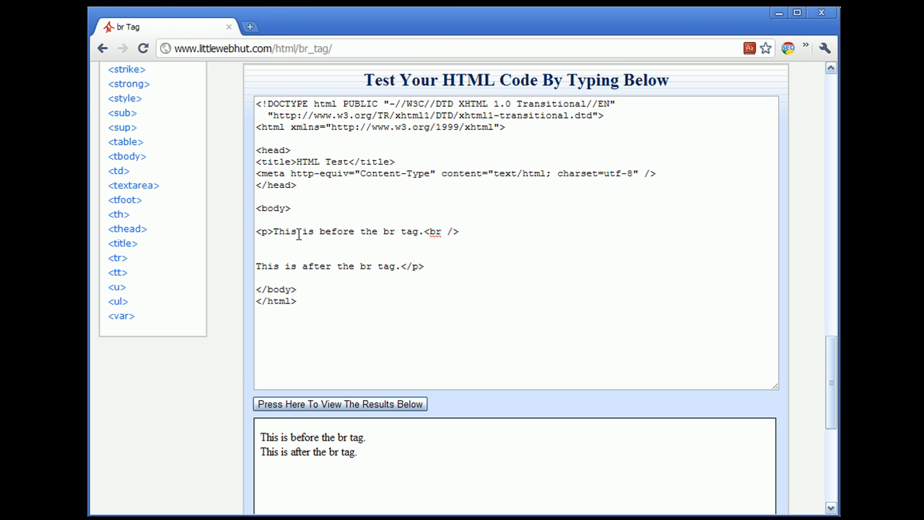
Open the p tag reference page from the HTML Tags sidebar list.
double_click(265, 208)
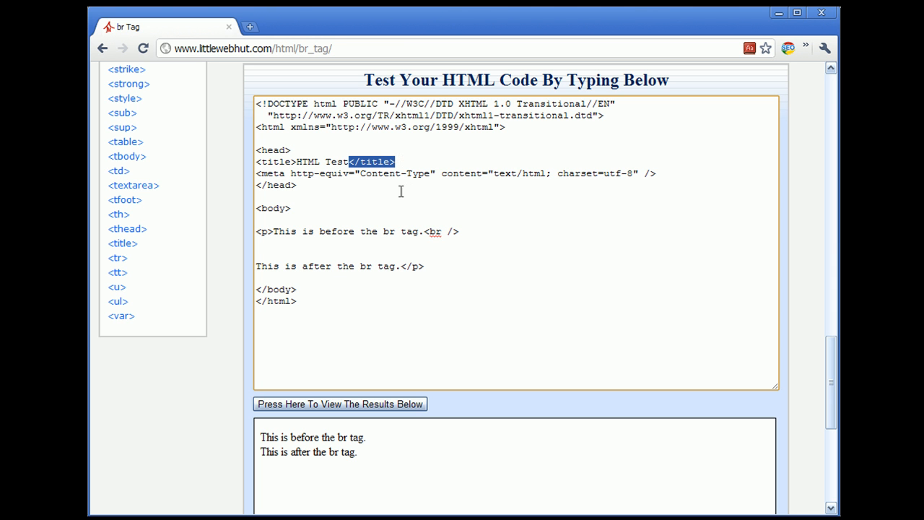
mouse_move(444, 228)
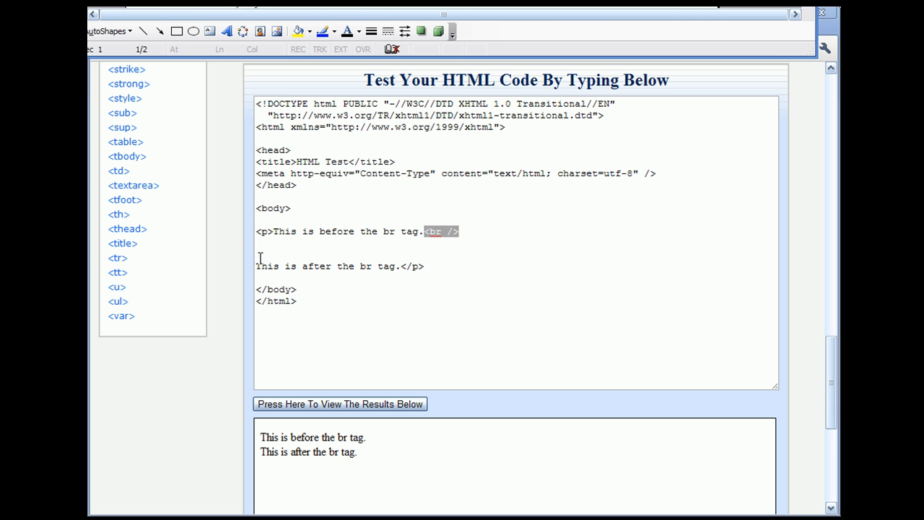
mouse_move(220, 280)
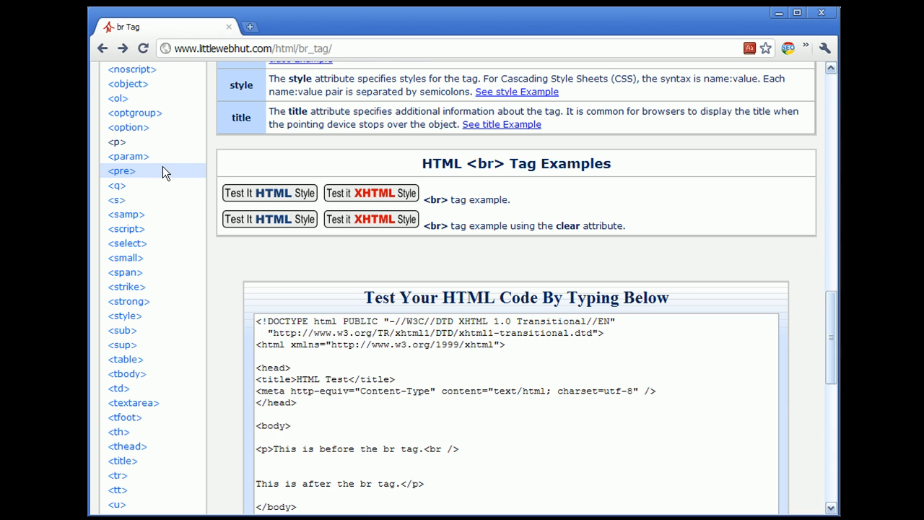
mouse_move(116, 142)
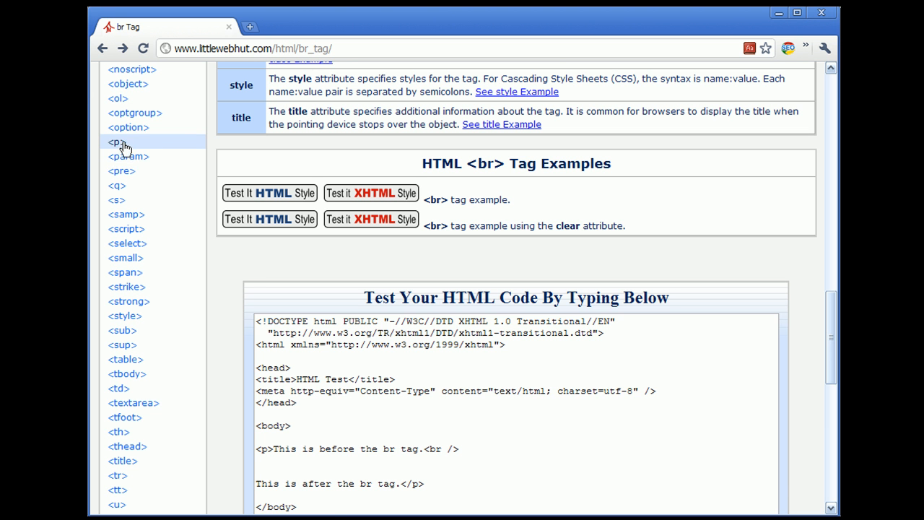
mouse_move(115, 141)
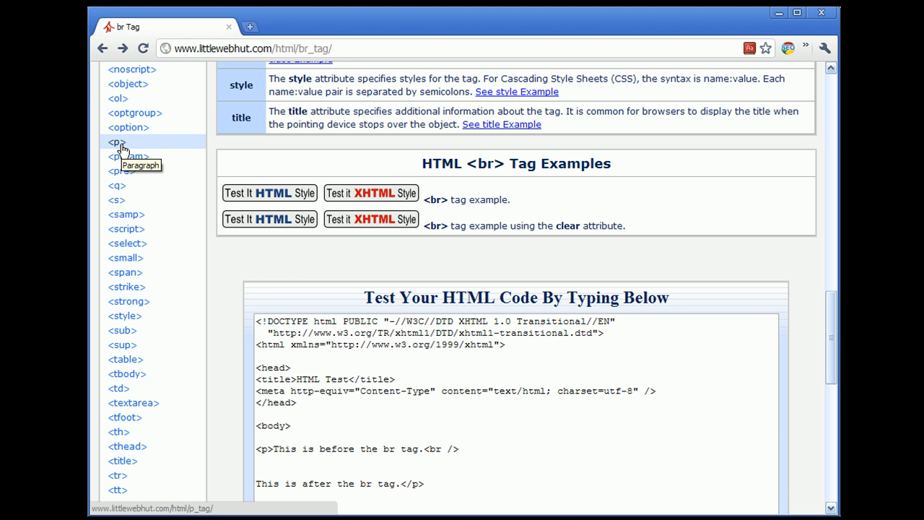
left_click(115, 143)
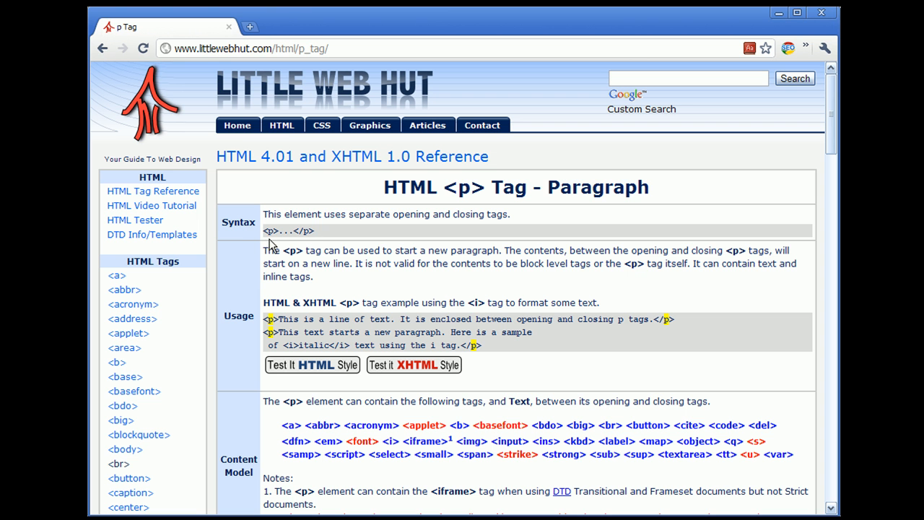
mouse_move(254, 237)
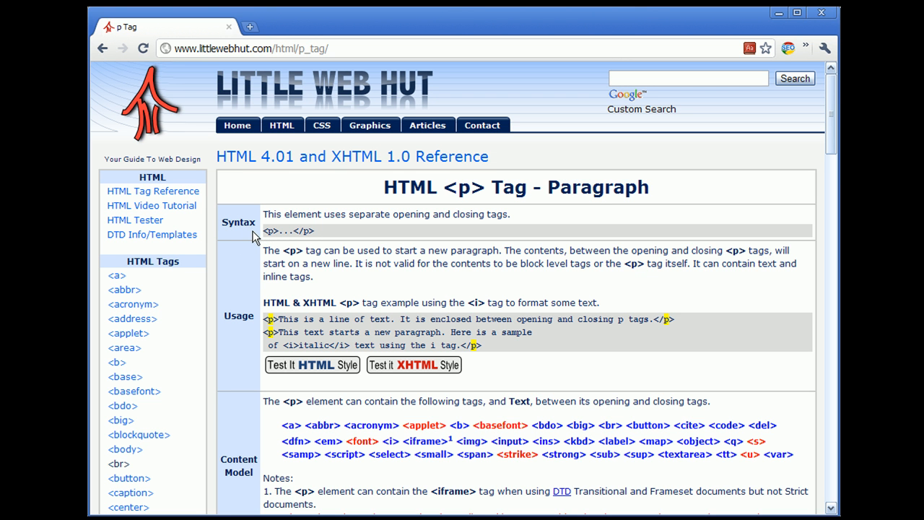
mouse_move(274, 242)
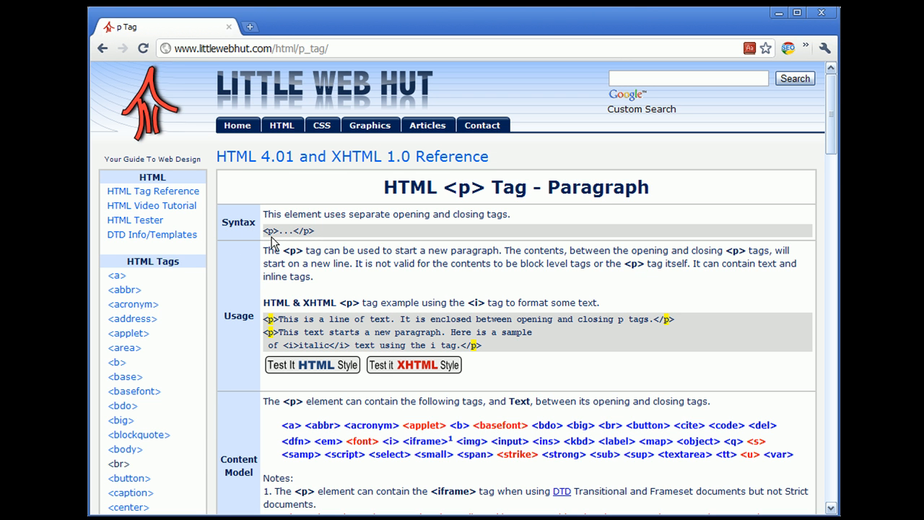
mouse_move(353, 237)
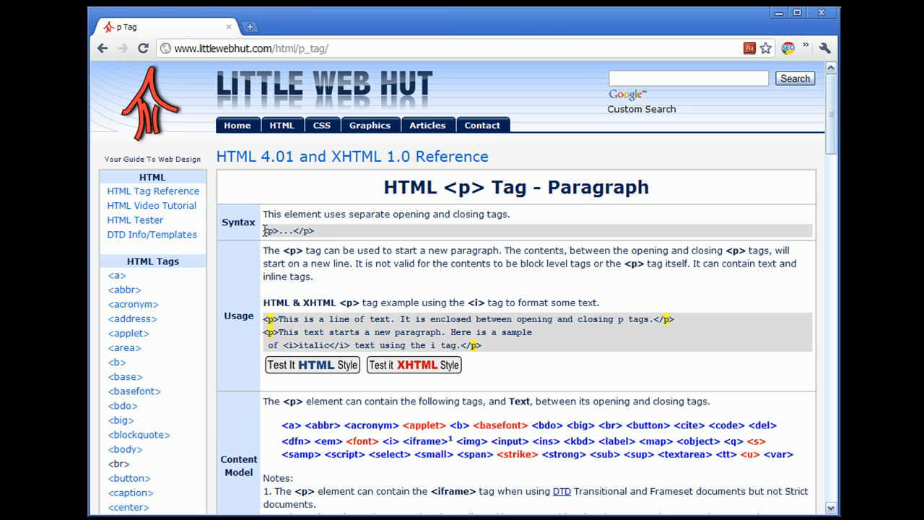
double_click(282, 231)
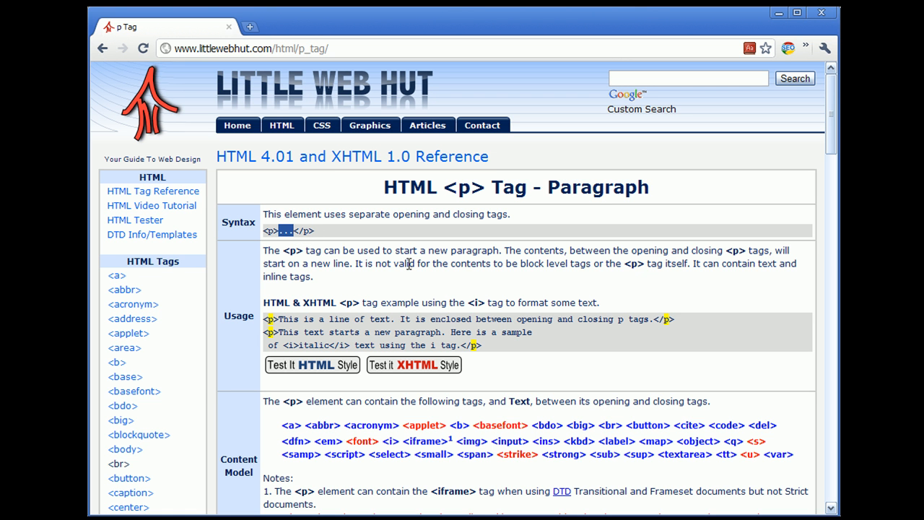
mouse_move(395, 280)
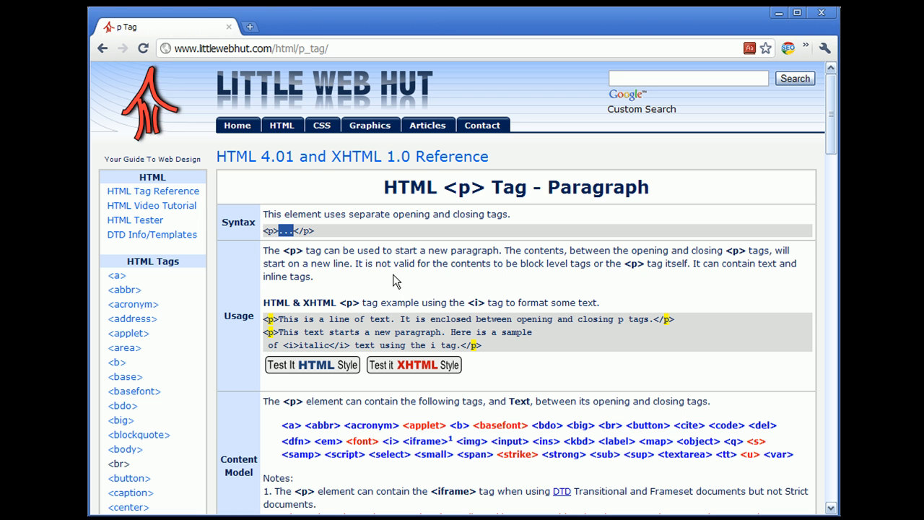
mouse_move(482, 263)
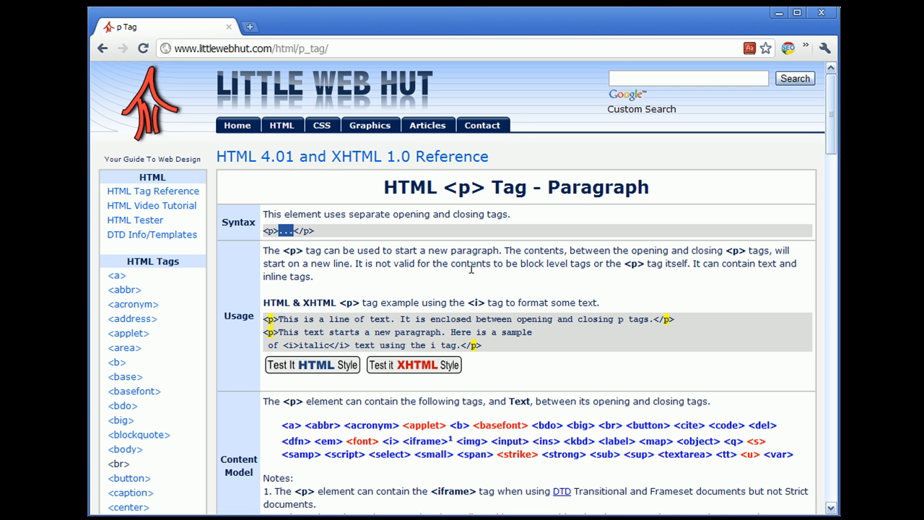
mouse_move(364, 297)
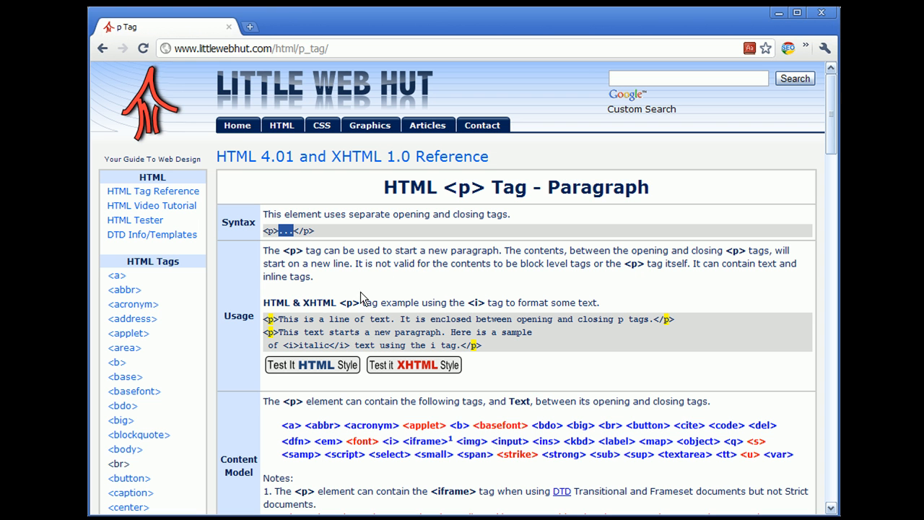
mouse_move(263, 330)
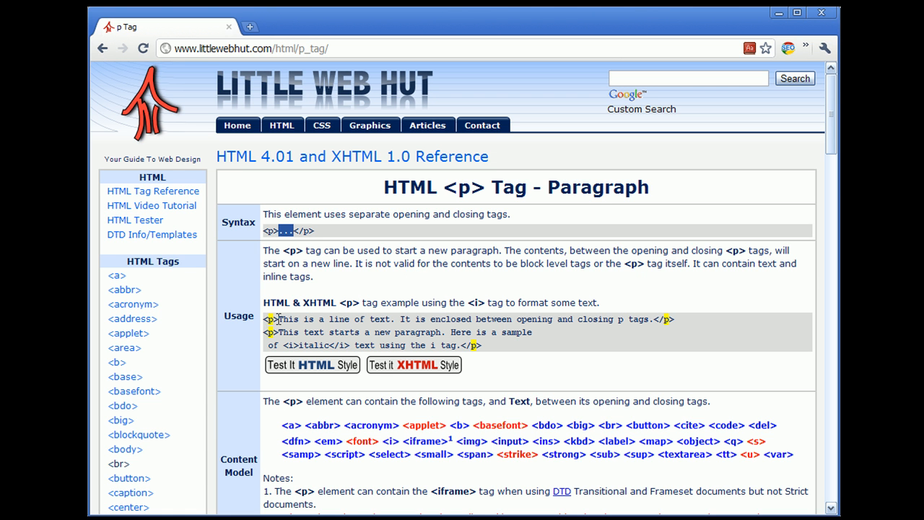
mouse_move(433, 323)
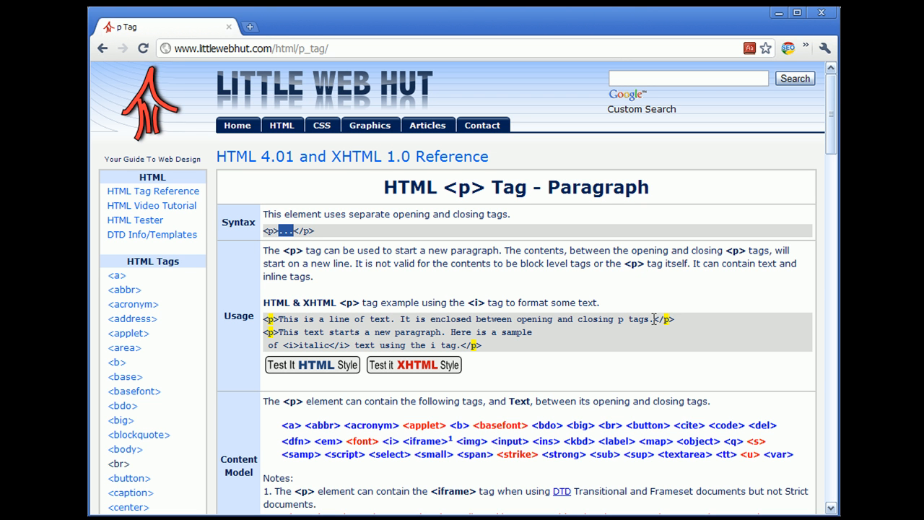
mouse_move(677, 326)
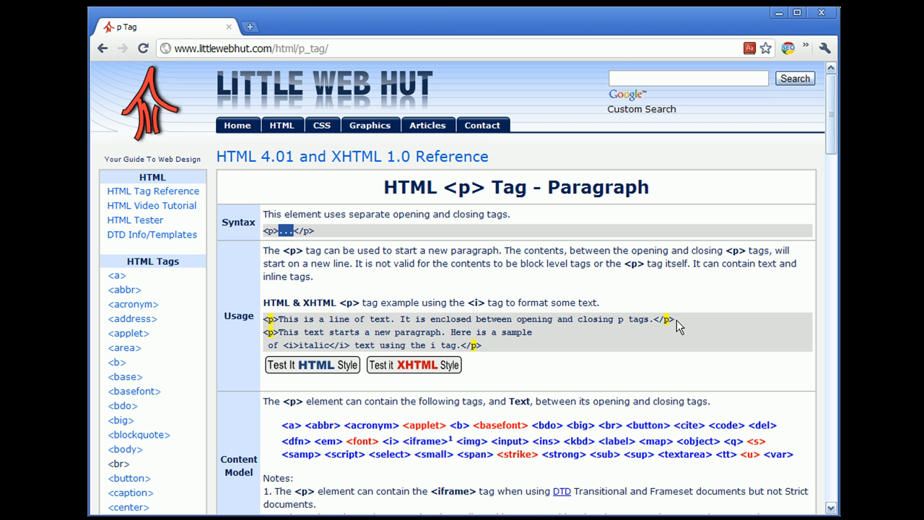
mouse_move(421, 392)
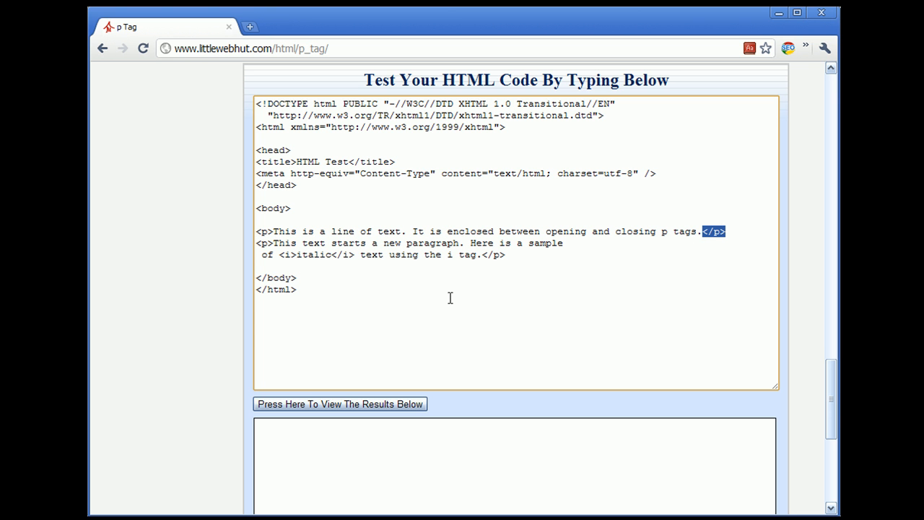
Render the p tag example as two paragraphs, the second with italic text.
left_click(339, 405)
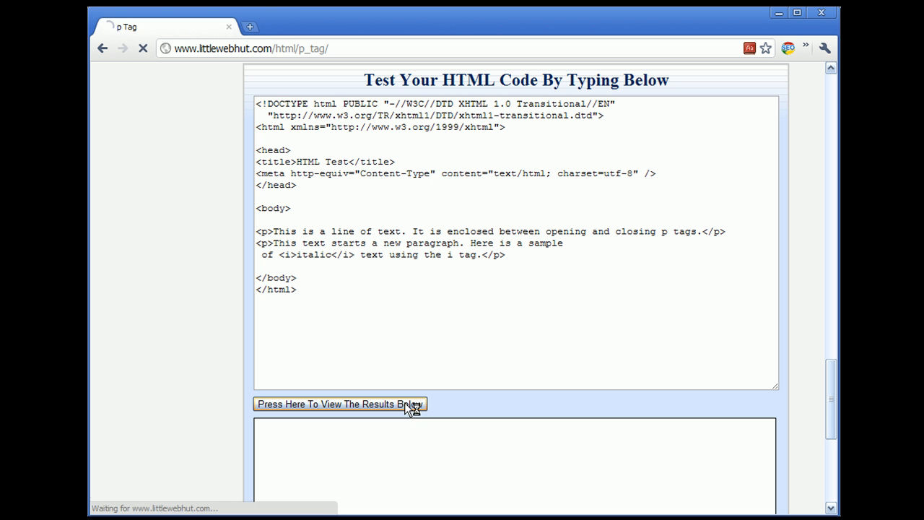
left_click(339, 404)
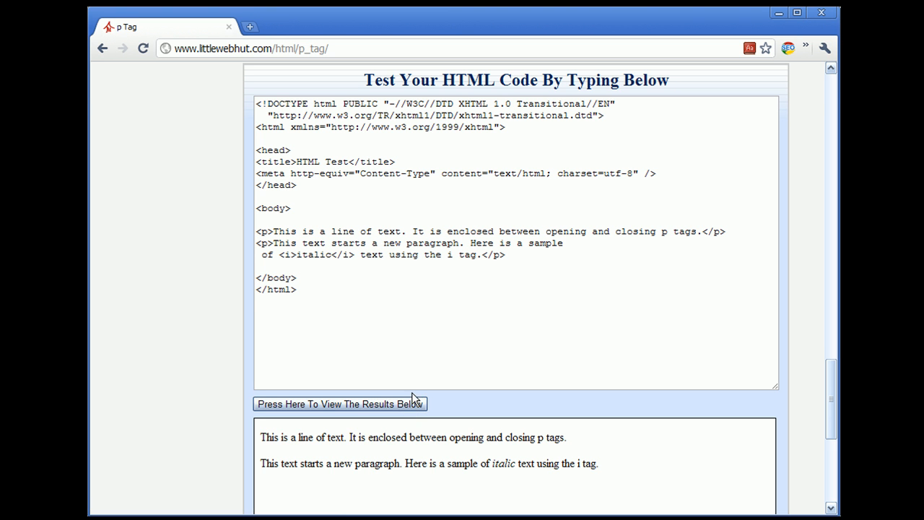
mouse_move(560, 485)
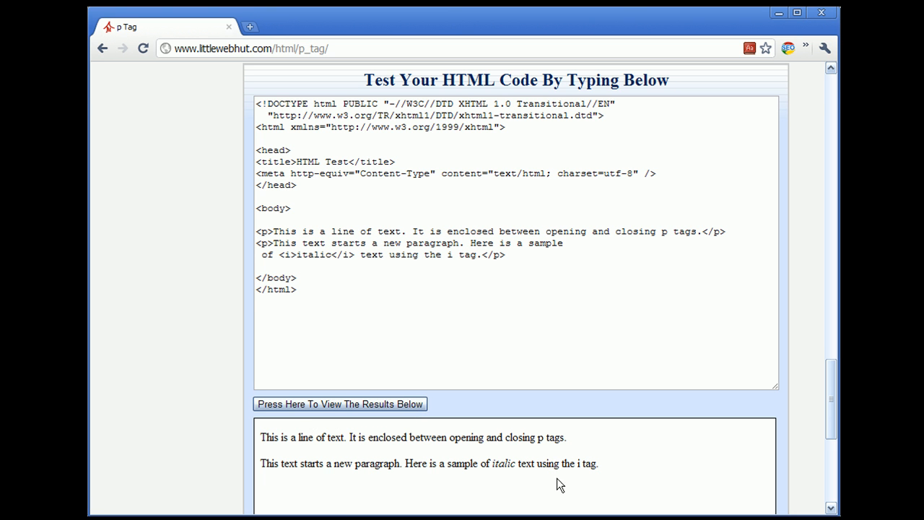
mouse_move(591, 476)
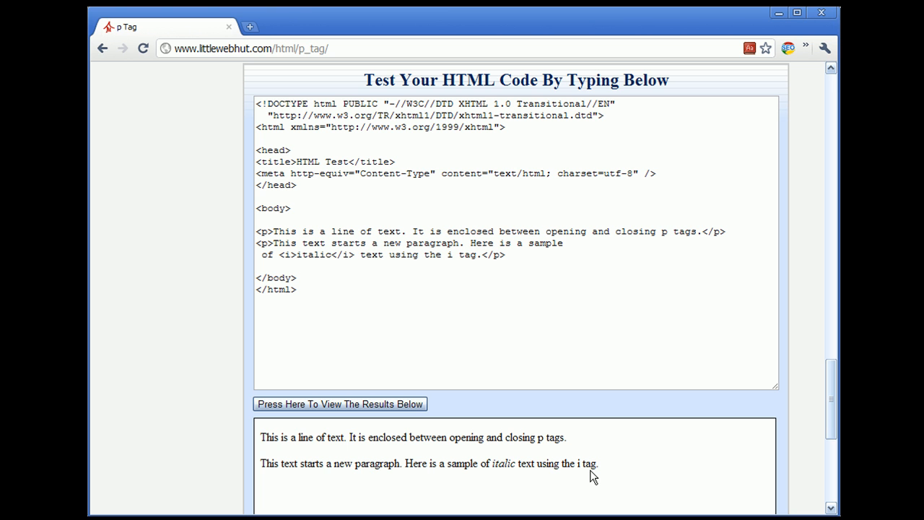
mouse_move(397, 440)
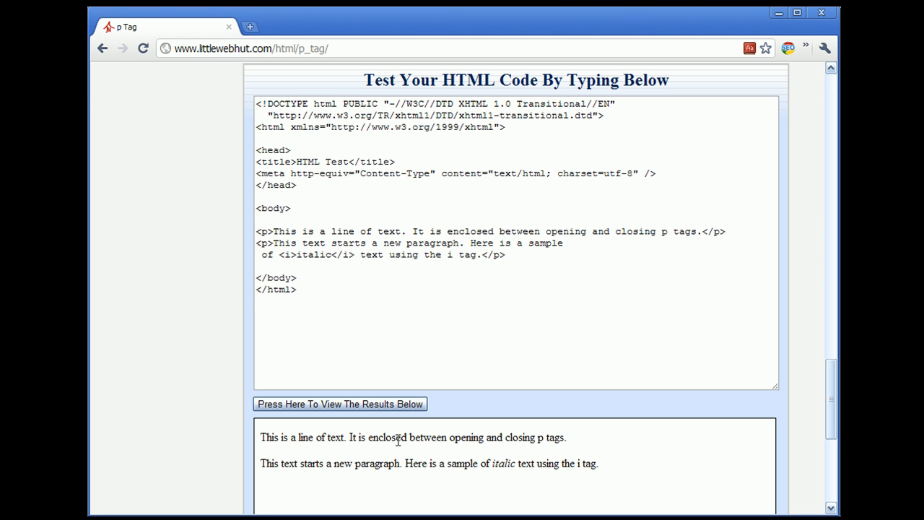
mouse_move(369, 460)
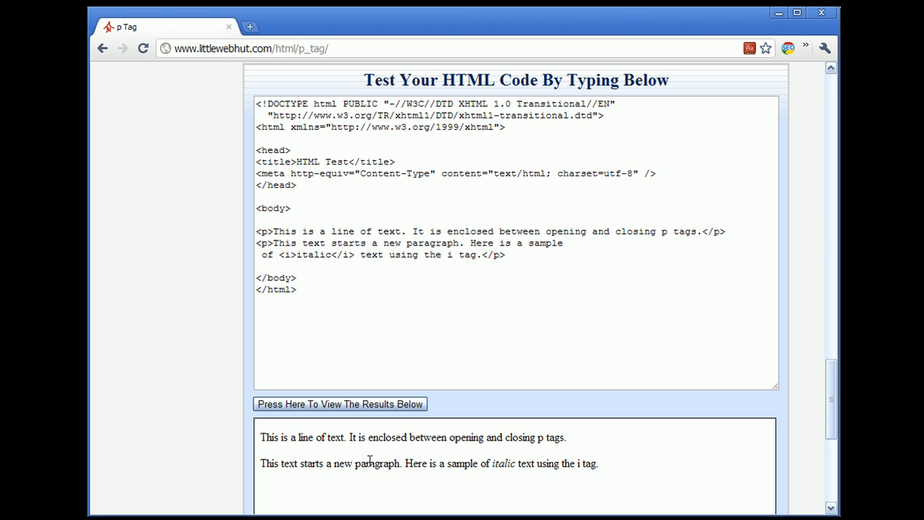
mouse_move(393, 443)
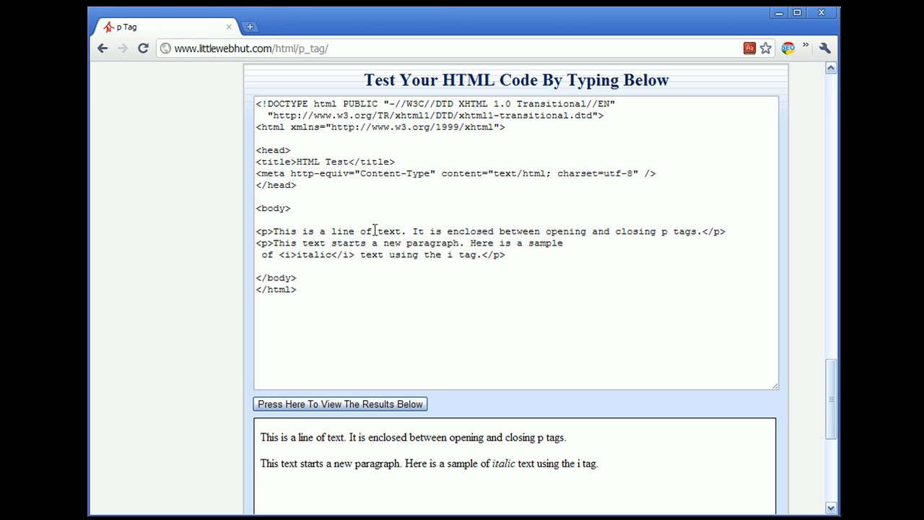
Add <br /> after 'This is a line of' in the first paragraph and render the line break.
left_click(393, 263)
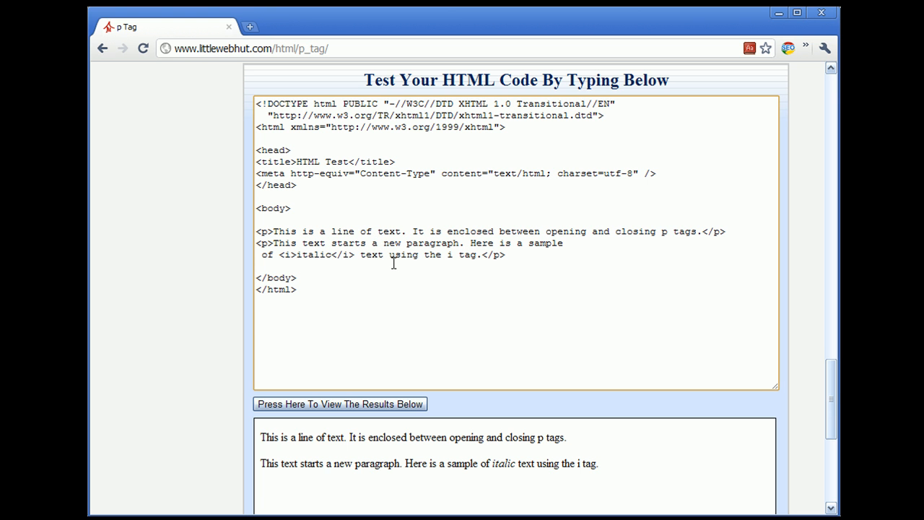
type("<br />")
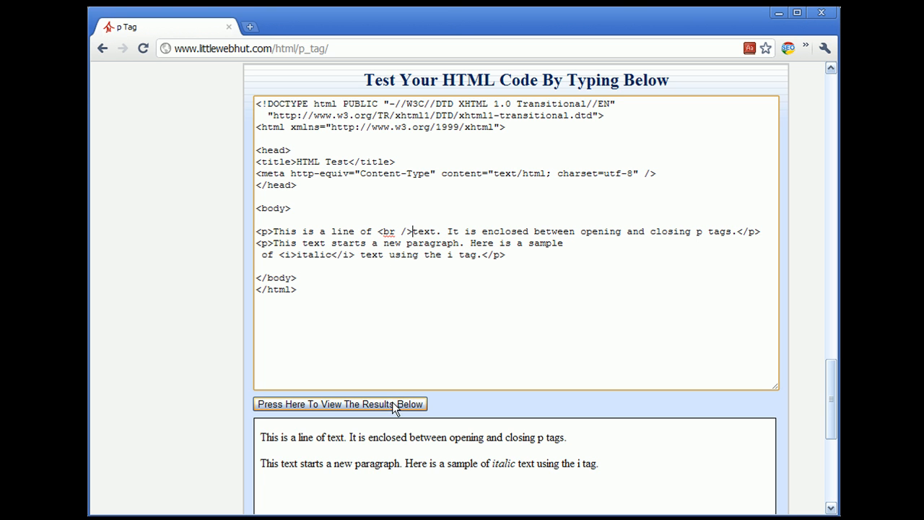
left_click(340, 405)
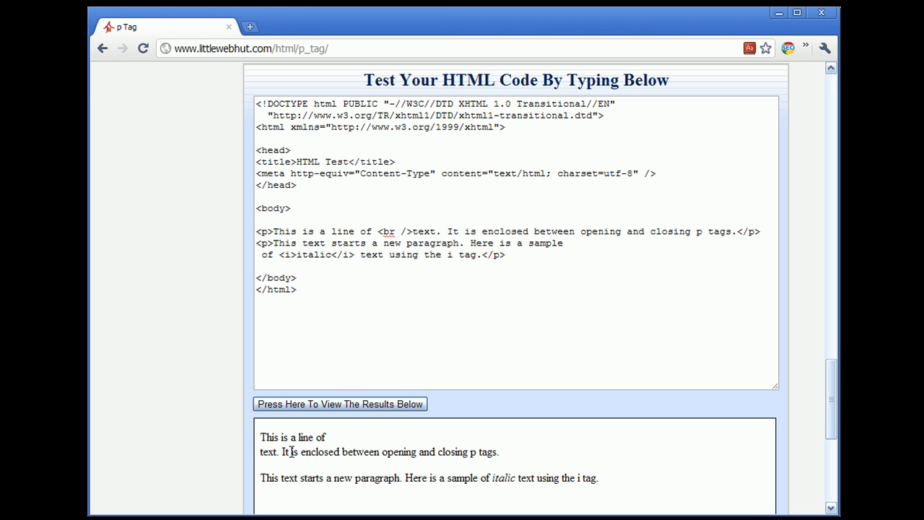
mouse_move(324, 450)
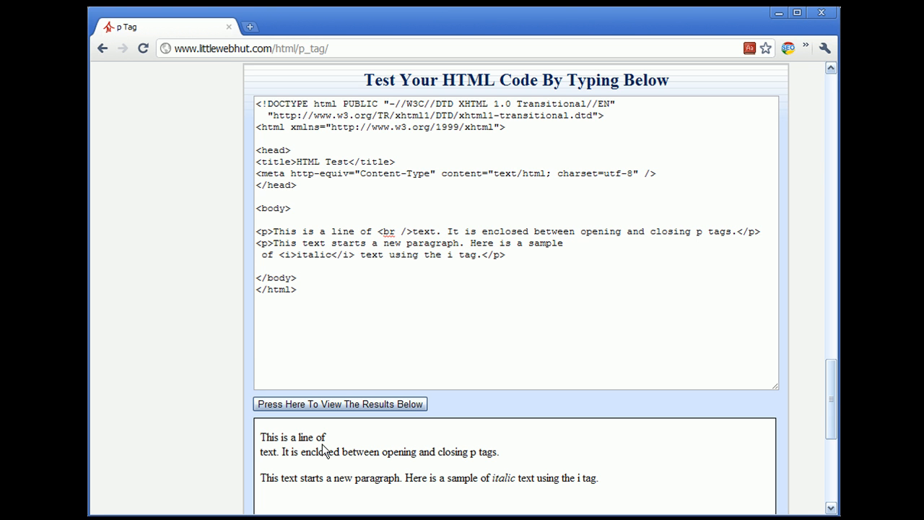
mouse_move(326, 471)
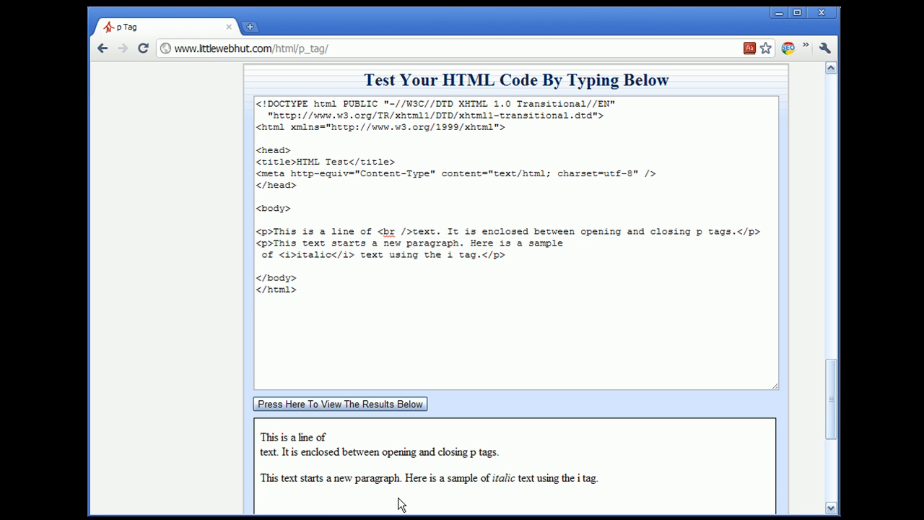
mouse_move(302, 372)
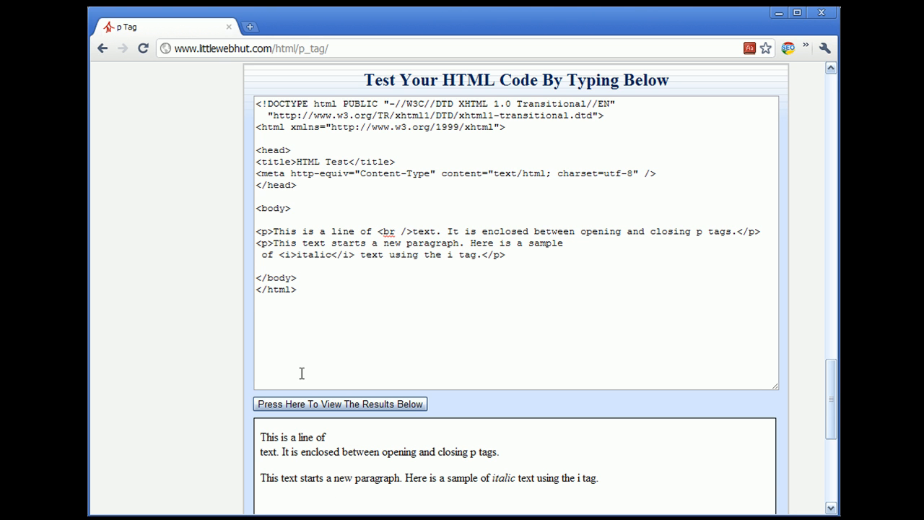
mouse_move(273, 234)
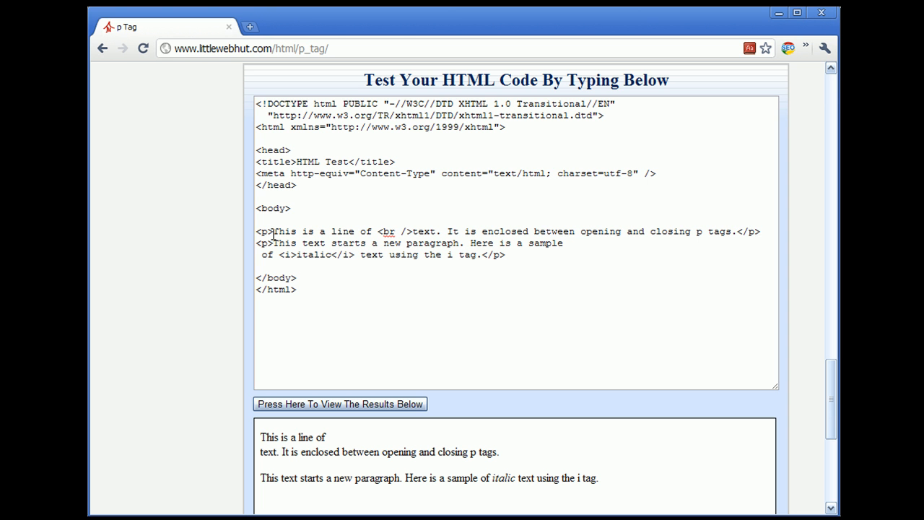
Highlight the opening p tag and another tag in the tester code to point them out.
double_click(263, 231)
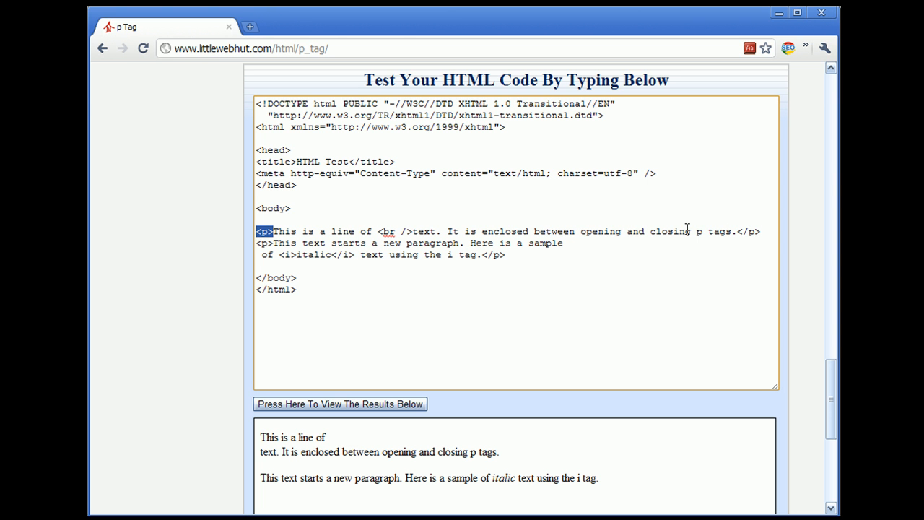
double_click(749, 231)
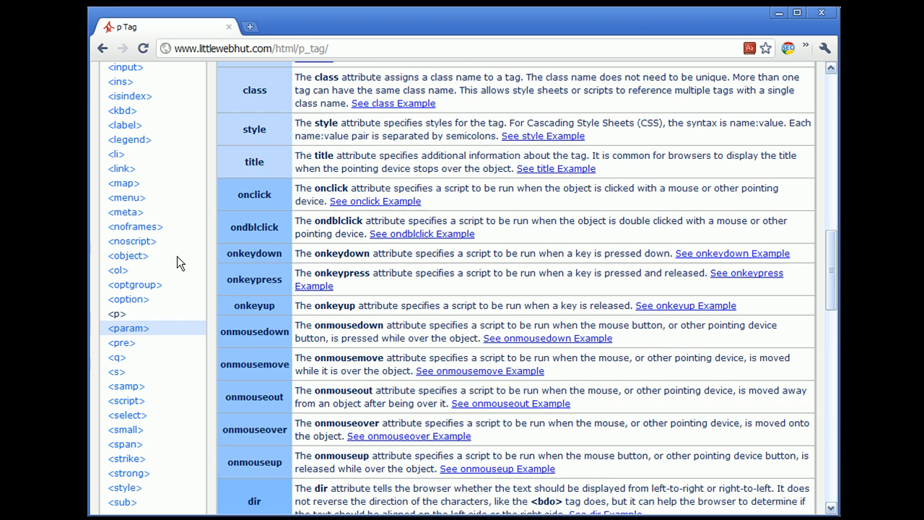
Switch from the p tag page to the h1 Tag - Heading reference page.
scroll("up", 3)
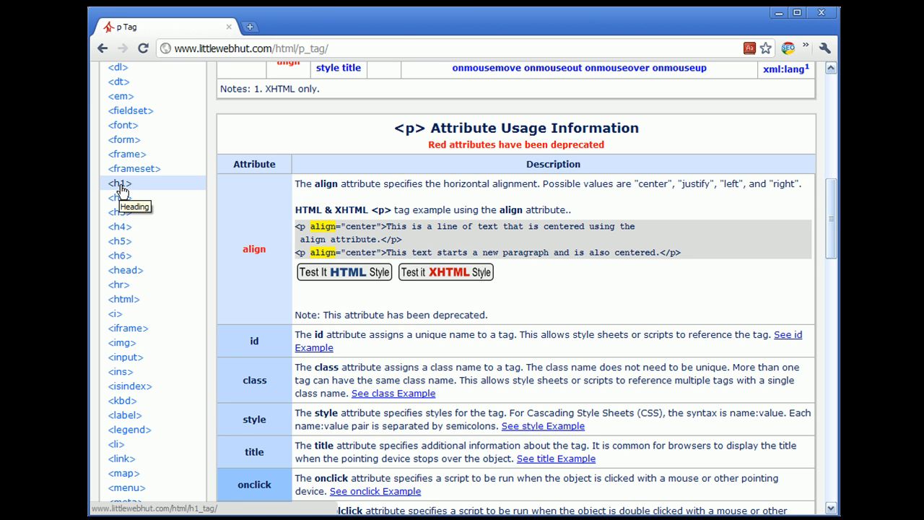
left_click(117, 182)
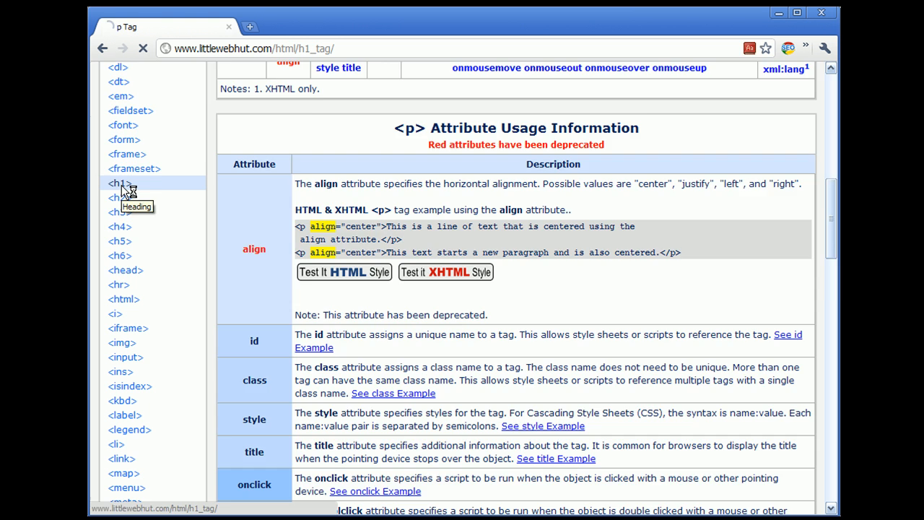
left_click(116, 183)
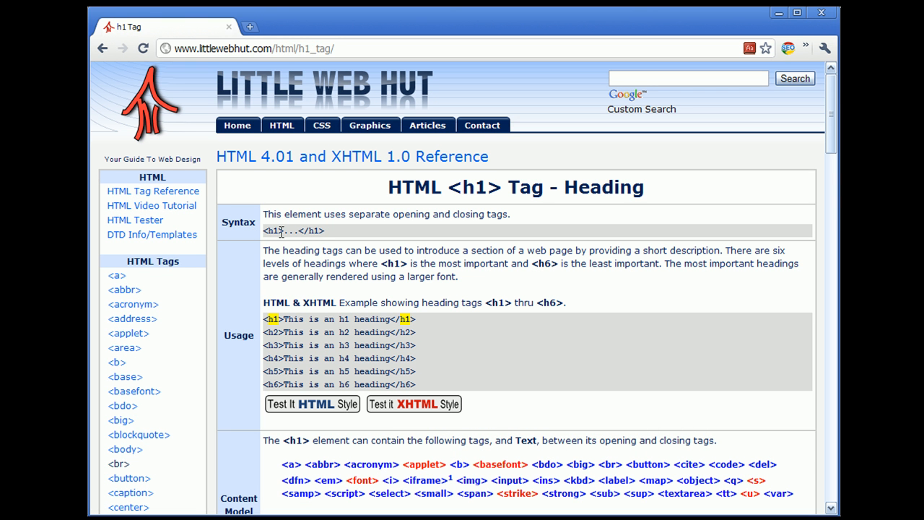
mouse_move(341, 236)
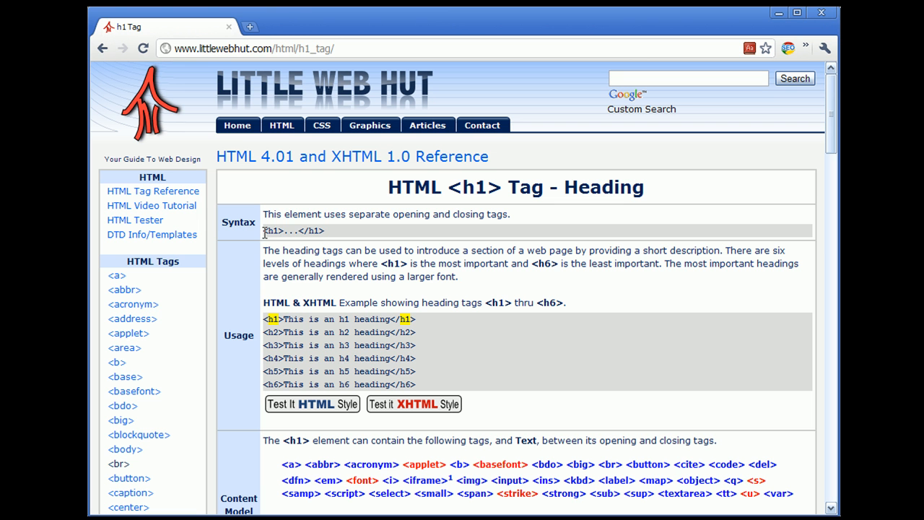
double_click(271, 231)
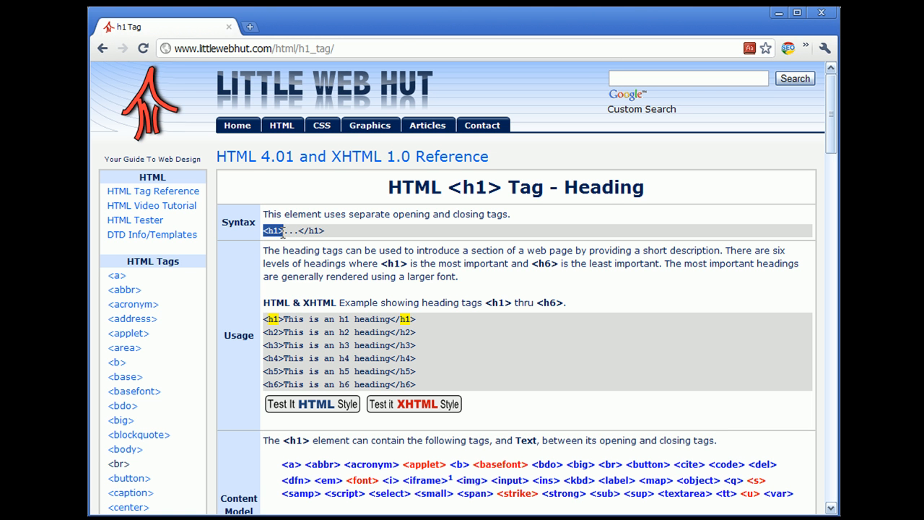
mouse_move(294, 234)
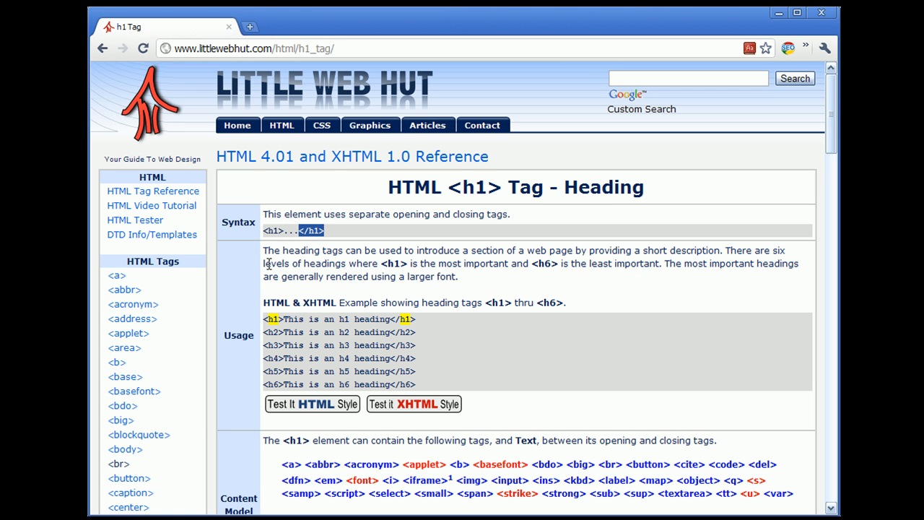
mouse_move(341, 269)
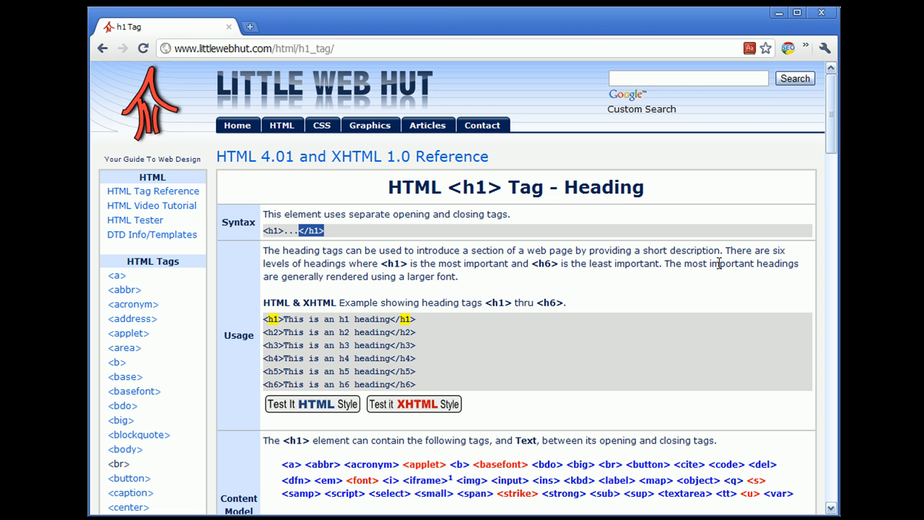
mouse_move(353, 274)
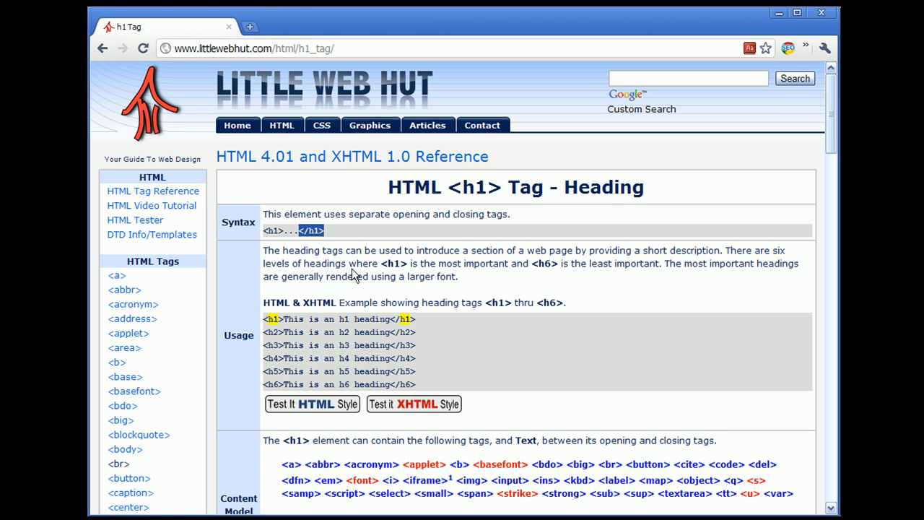
mouse_move(433, 273)
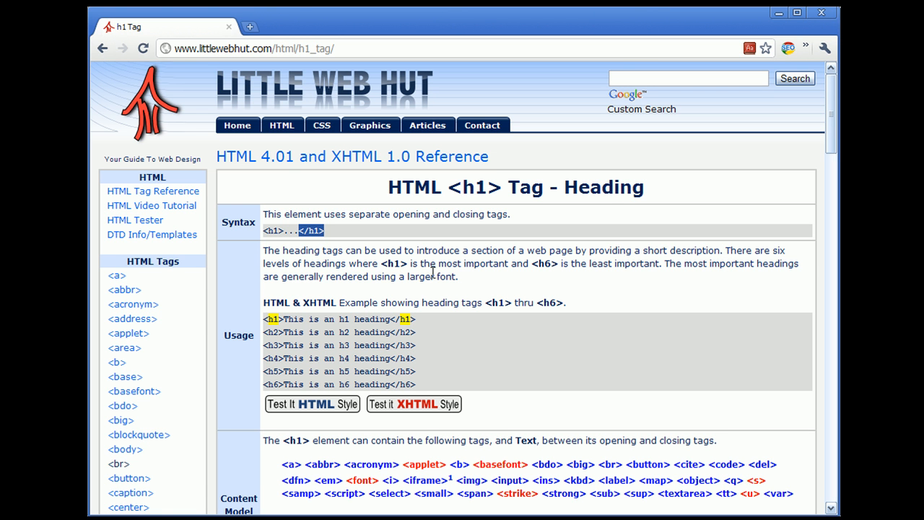
mouse_move(566, 279)
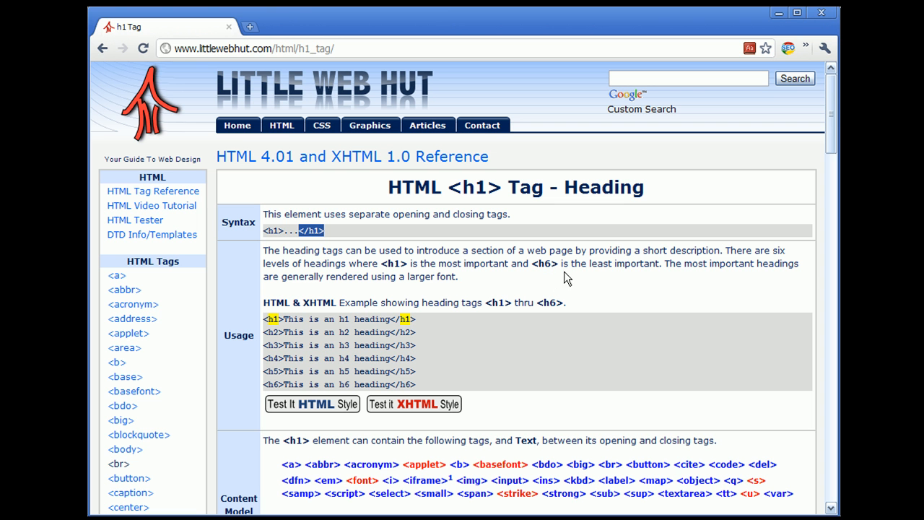
mouse_move(667, 281)
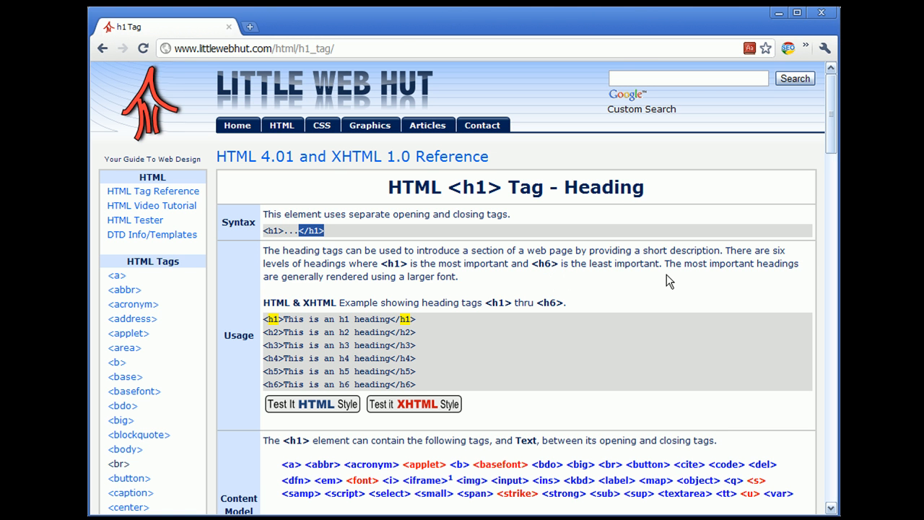
mouse_move(389, 289)
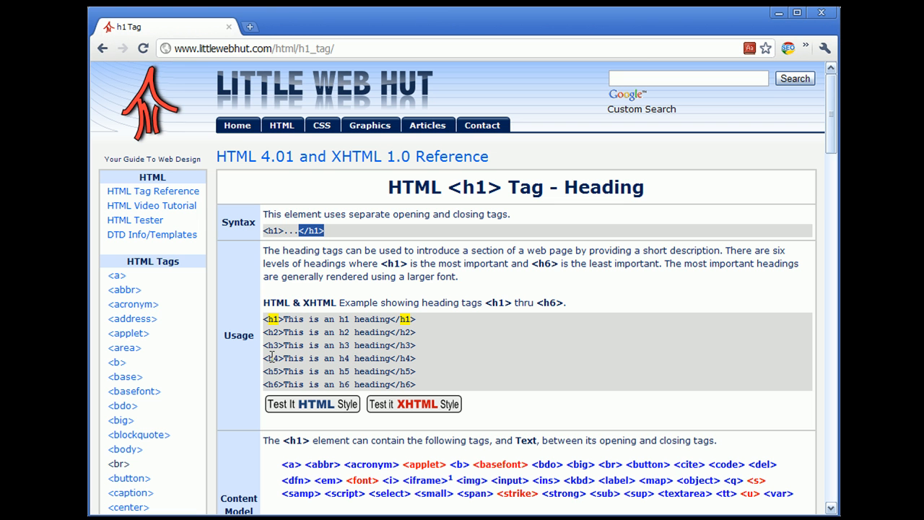
mouse_move(277, 378)
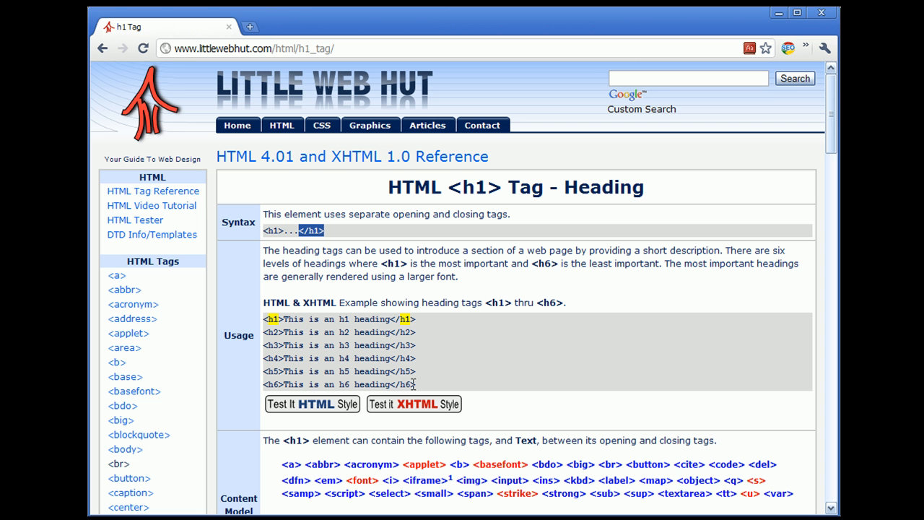
mouse_move(432, 395)
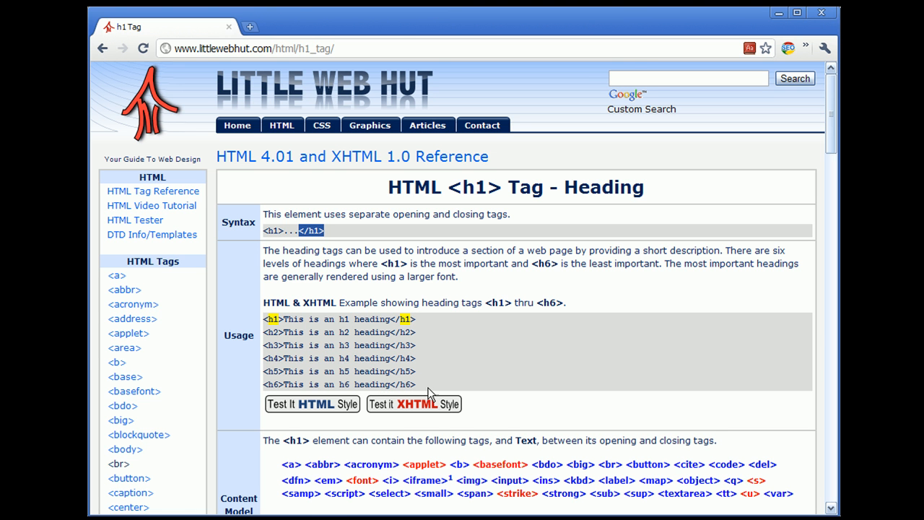
mouse_move(410, 412)
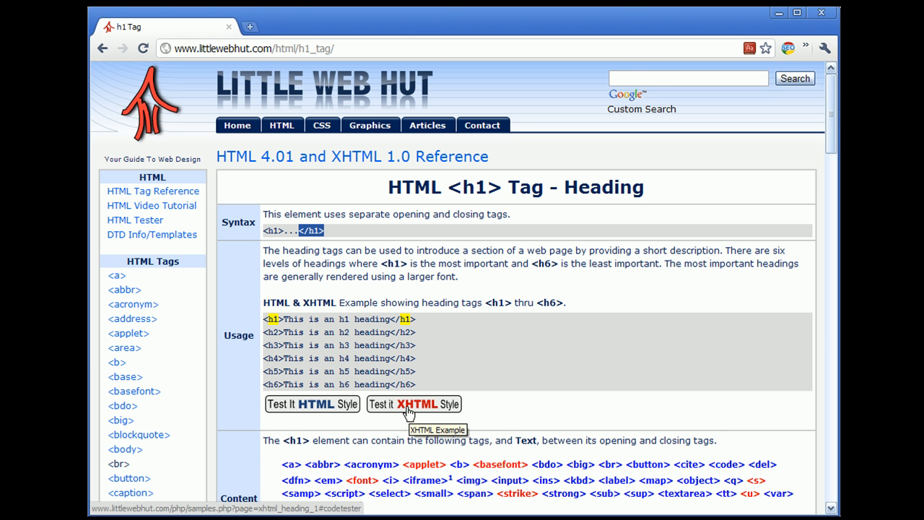
Render the h1–h6 example in the tester as six headings in decreasing sizes.
left_click(413, 404)
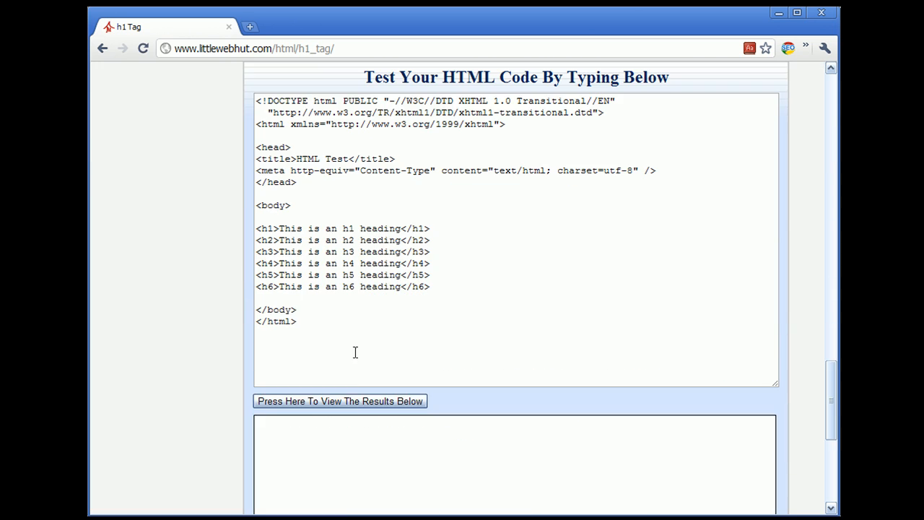
left_click(339, 401)
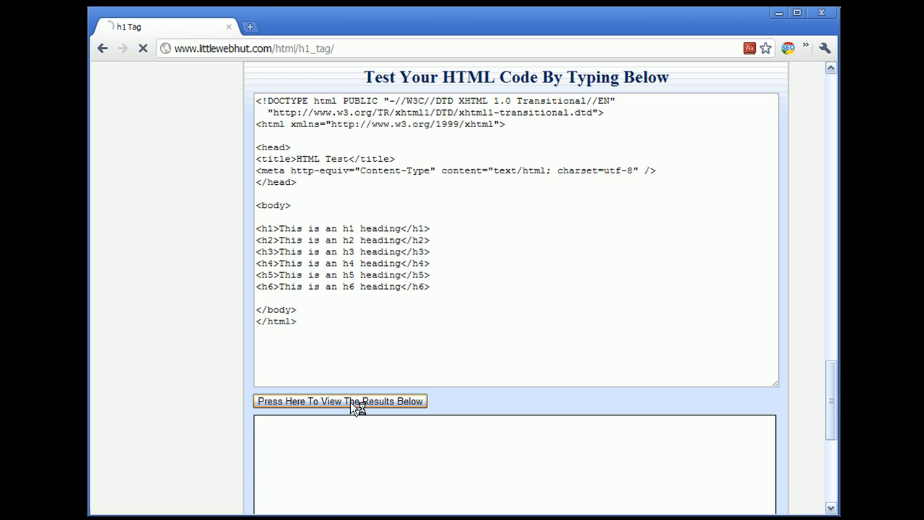
left_click(339, 401)
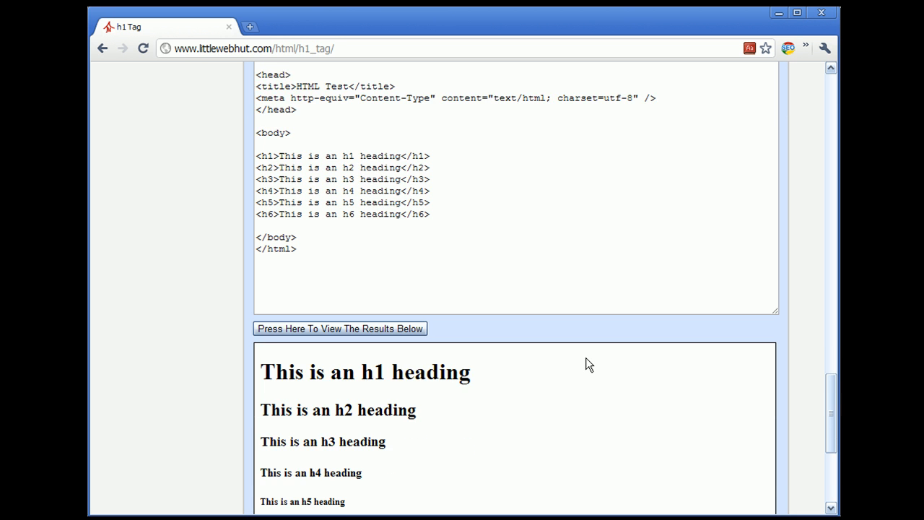
scroll("down", 3)
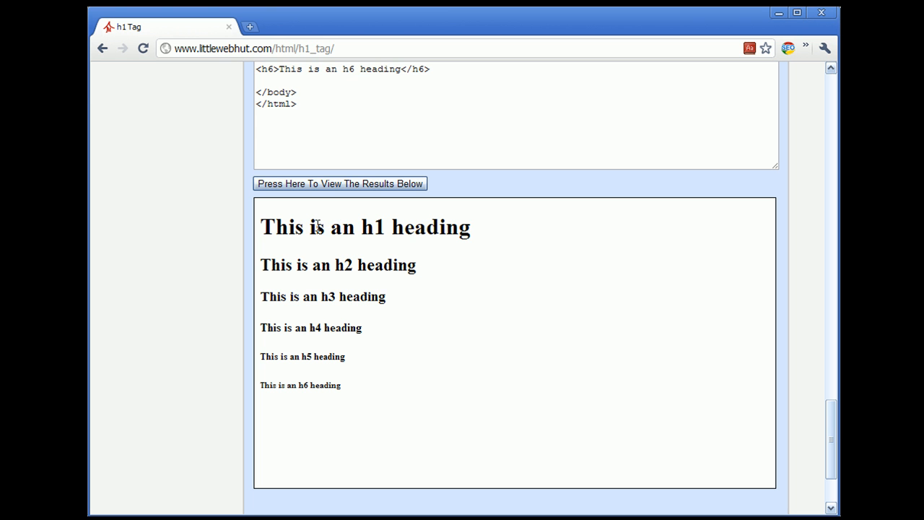
mouse_move(333, 301)
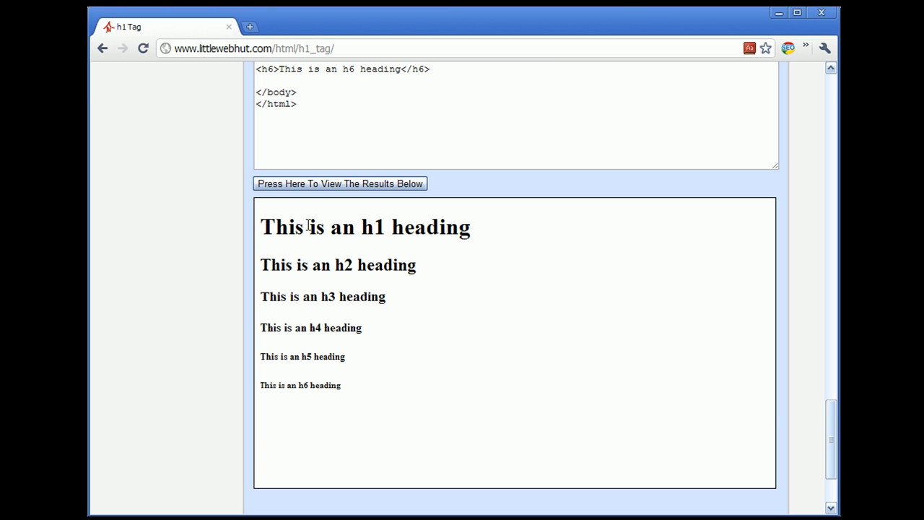
mouse_move(273, 381)
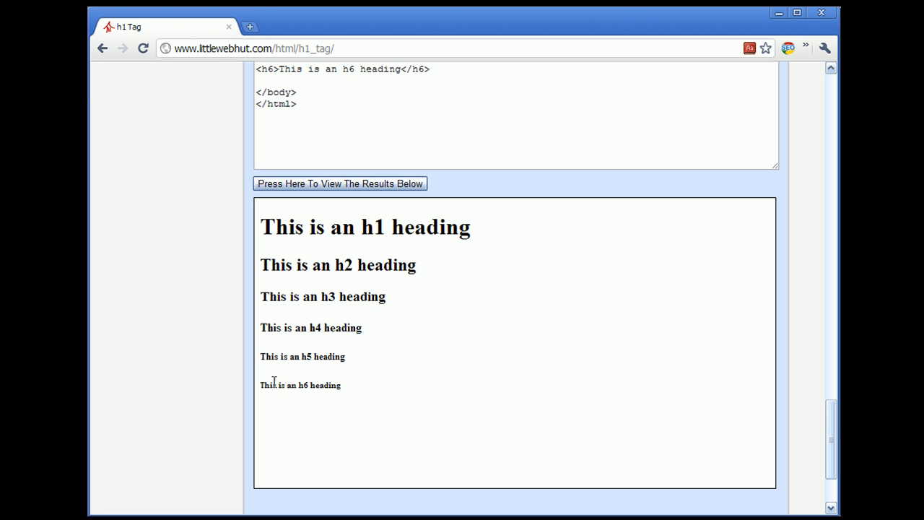
mouse_move(326, 384)
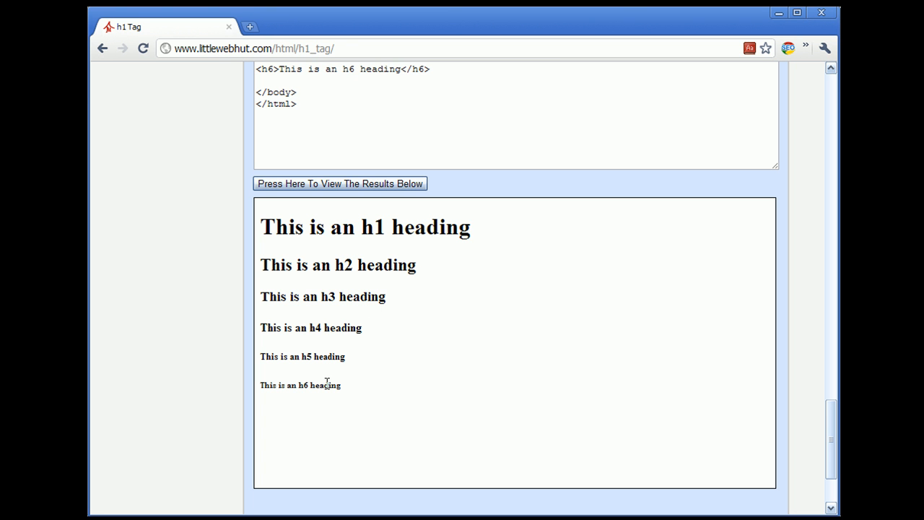
mouse_move(361, 372)
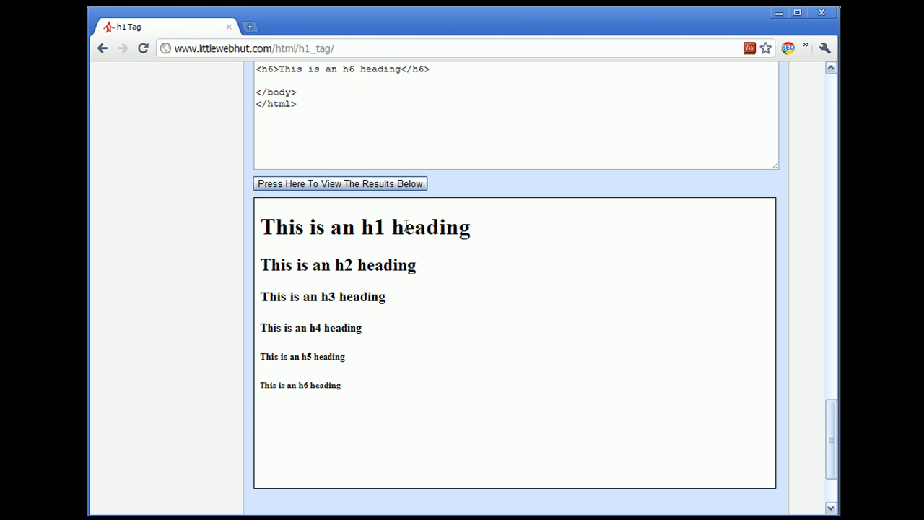
mouse_move(401, 298)
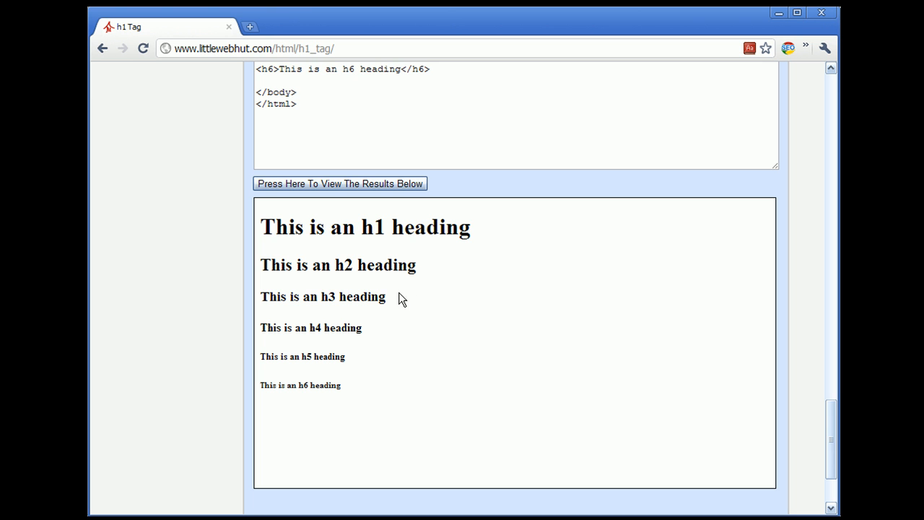
mouse_move(341, 254)
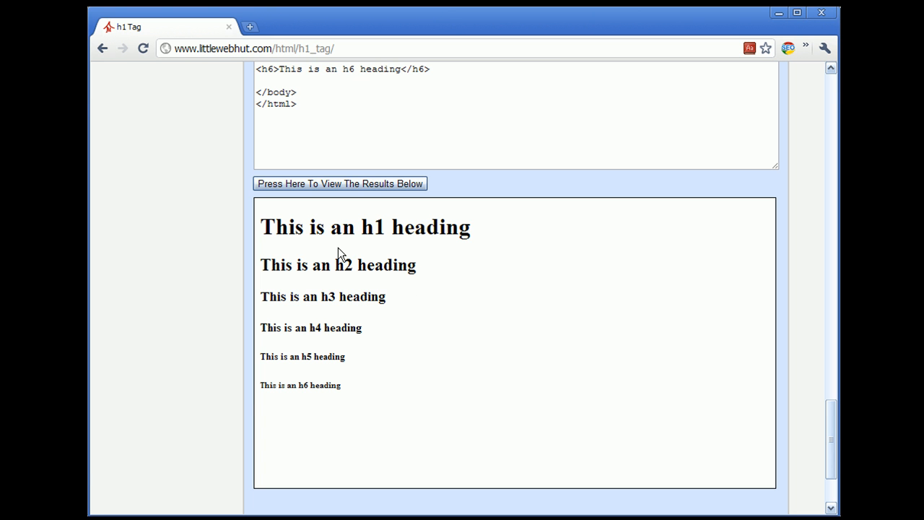